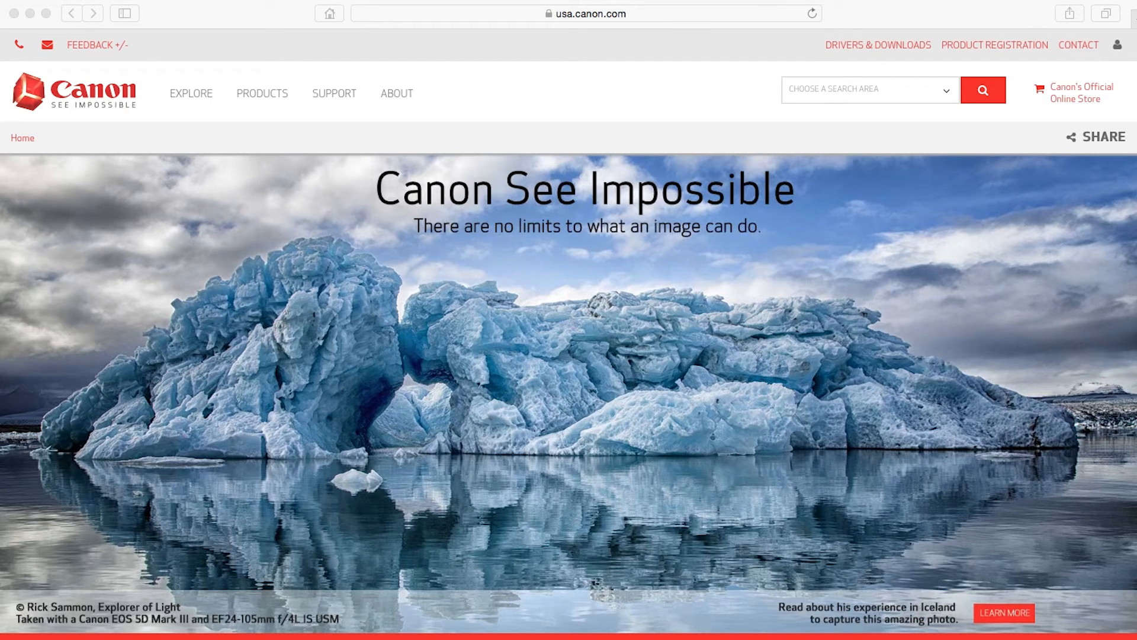
Go to canon.com/ijsetup, start Set Up and choose U.S.A. as the purchase region
type("canon.com/ijsetu")
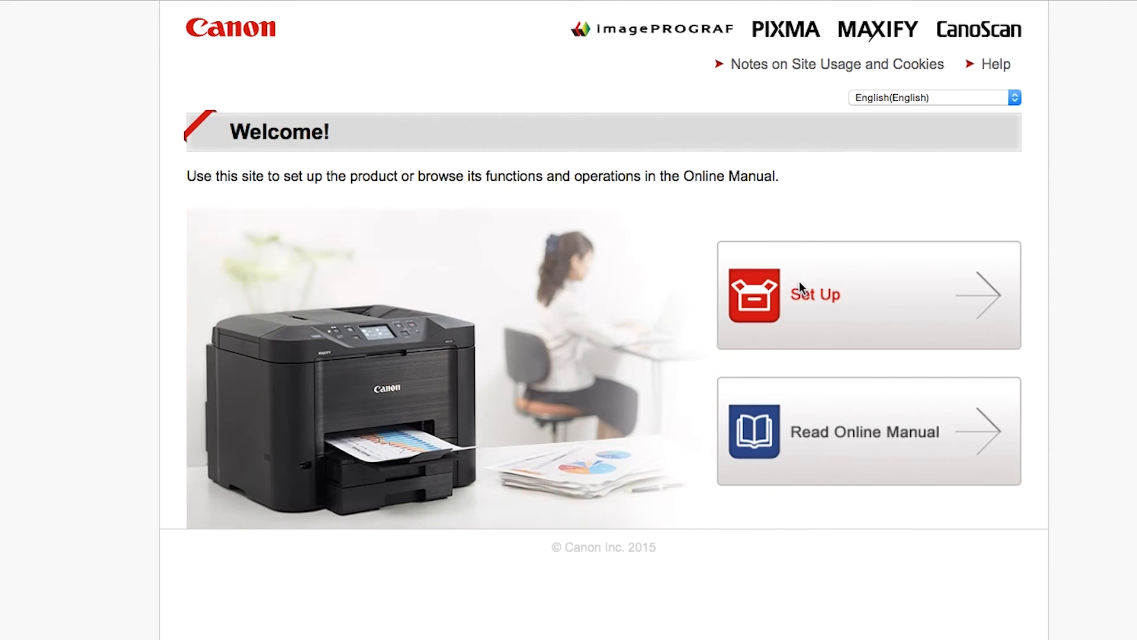
left_click(814, 295)
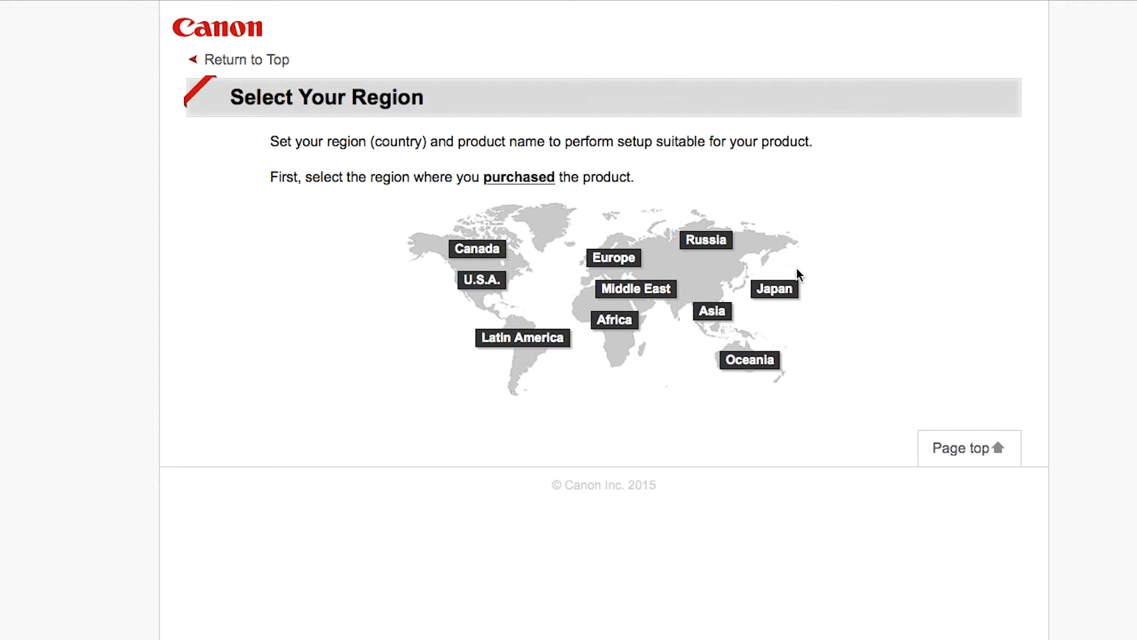
mouse_move(509, 284)
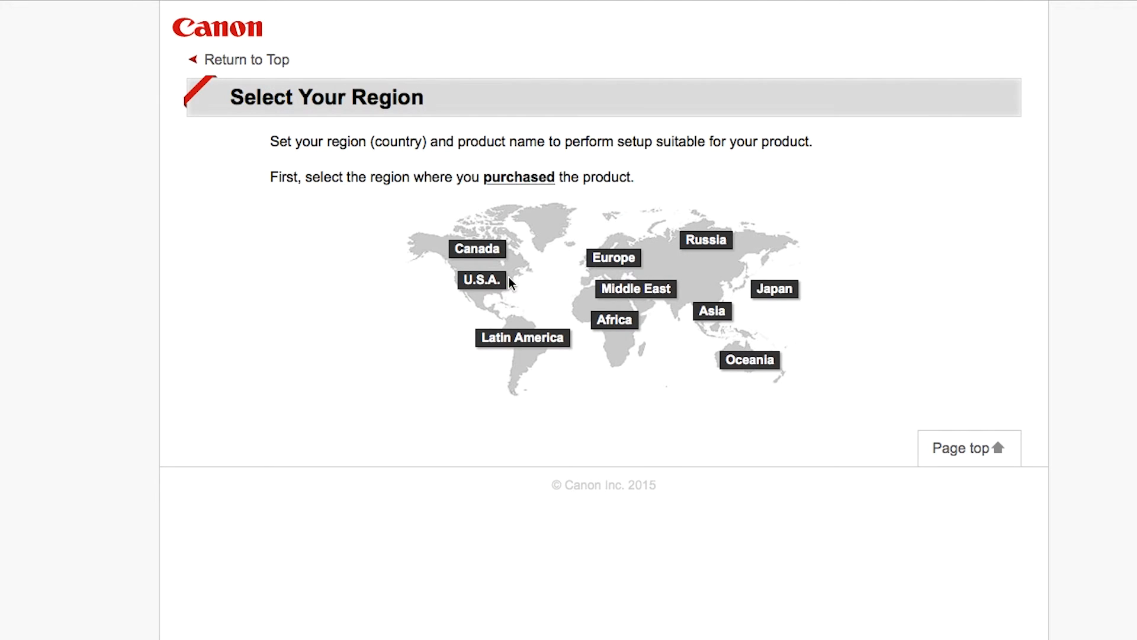
left_click(481, 280)
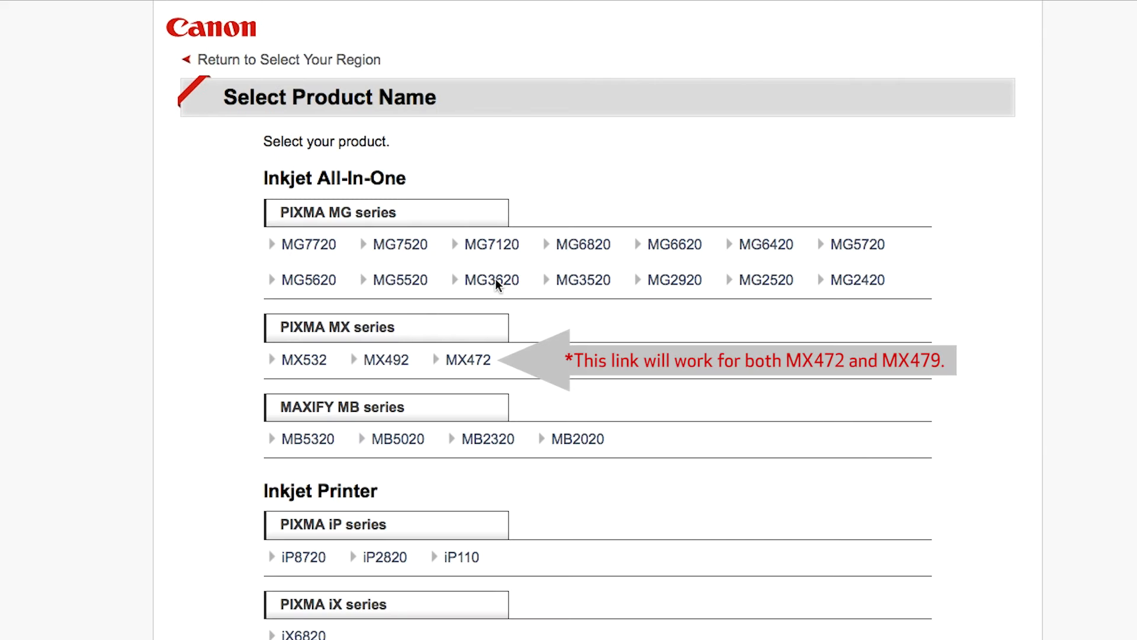
mouse_move(510, 330)
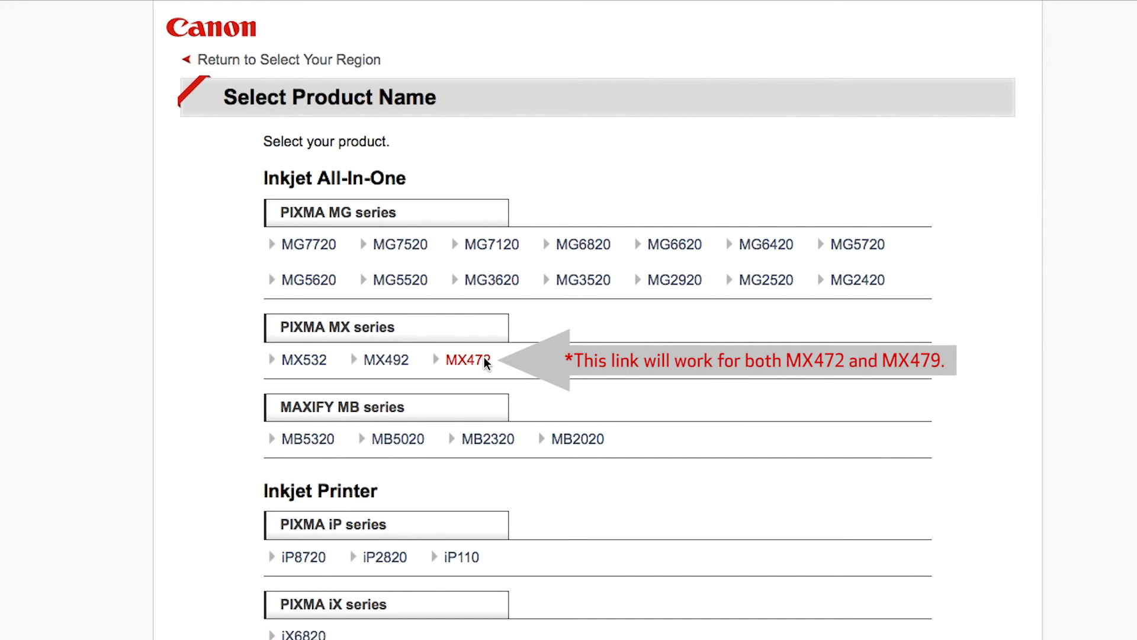
Select the MX472 model for Mac OS and start downloading its setup software
left_click(466, 361)
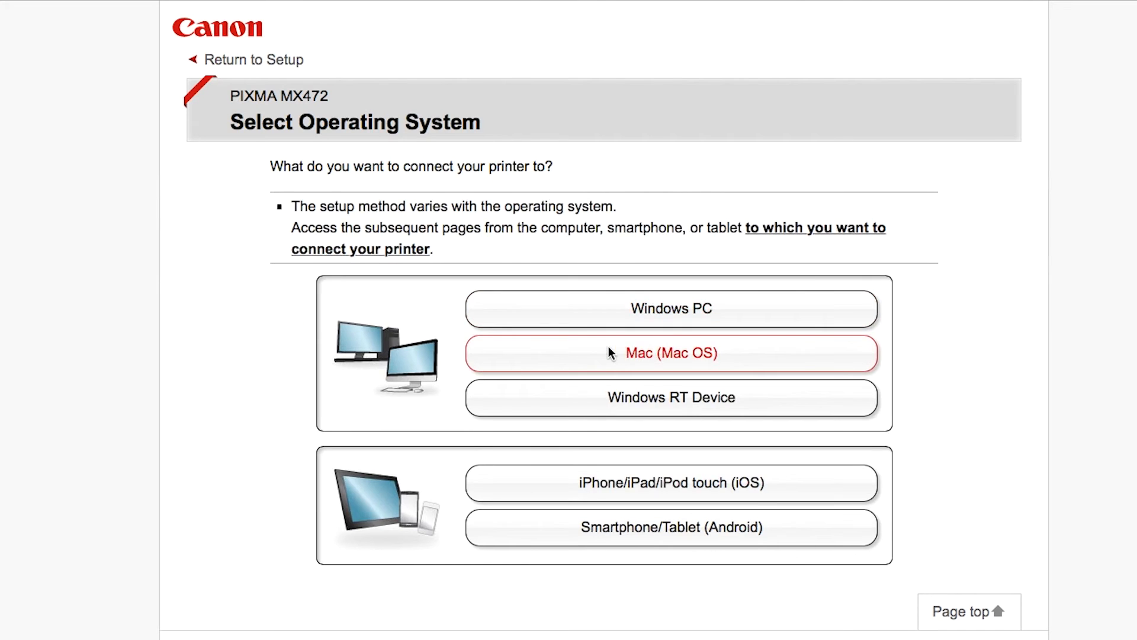
left_click(670, 353)
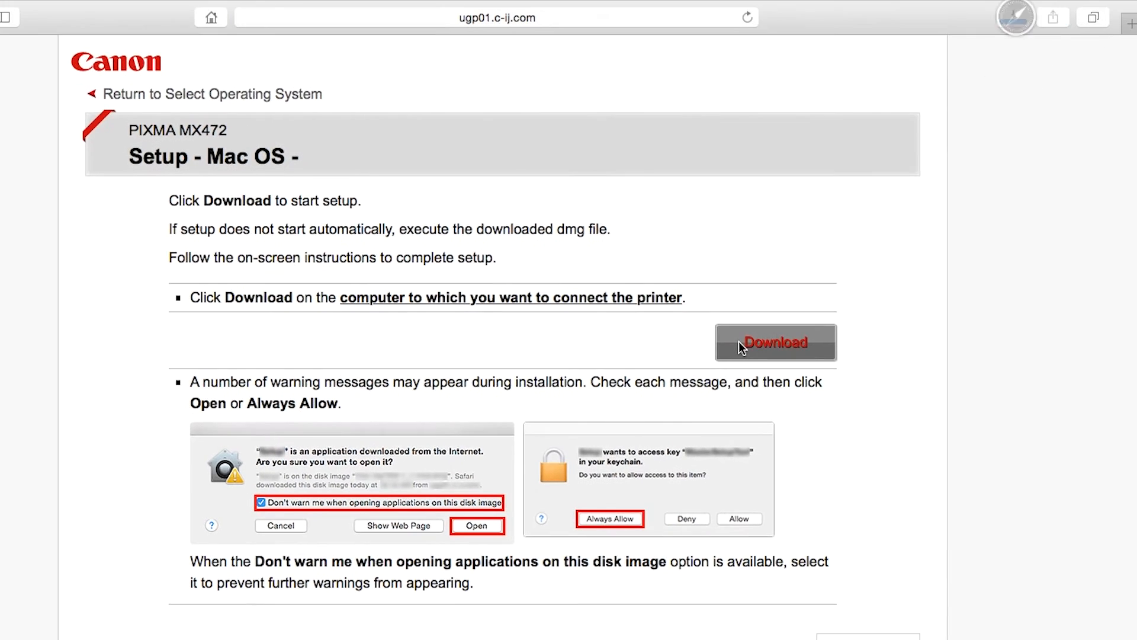
left_click(774, 342)
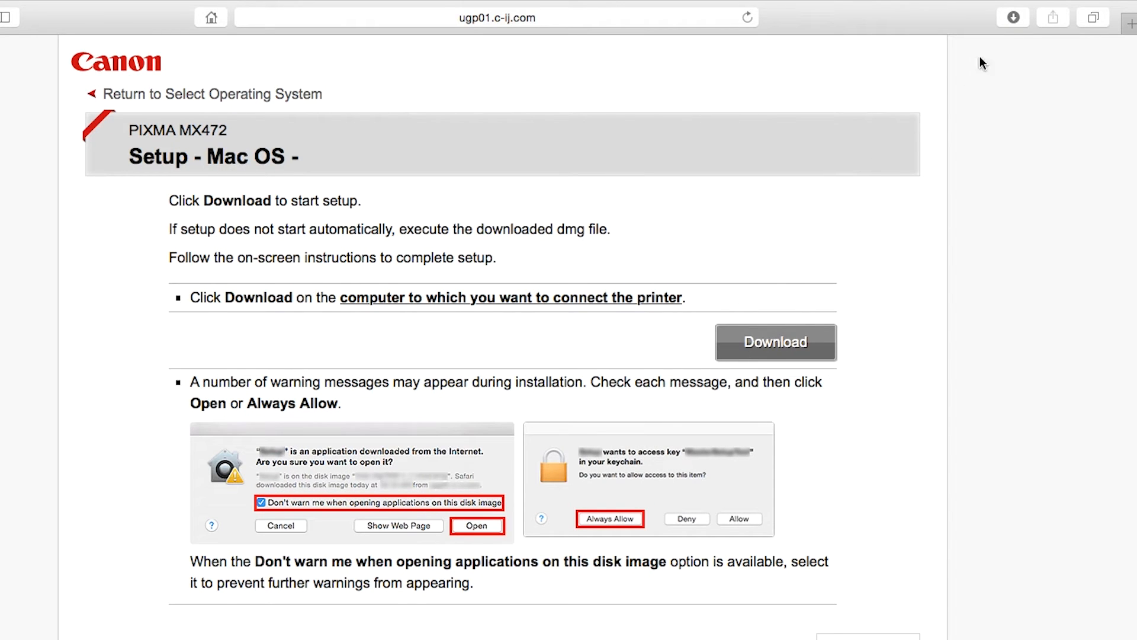
Open the downloaded CANON_IJ disk image from Safari's Downloads and close the browser
left_click(1013, 18)
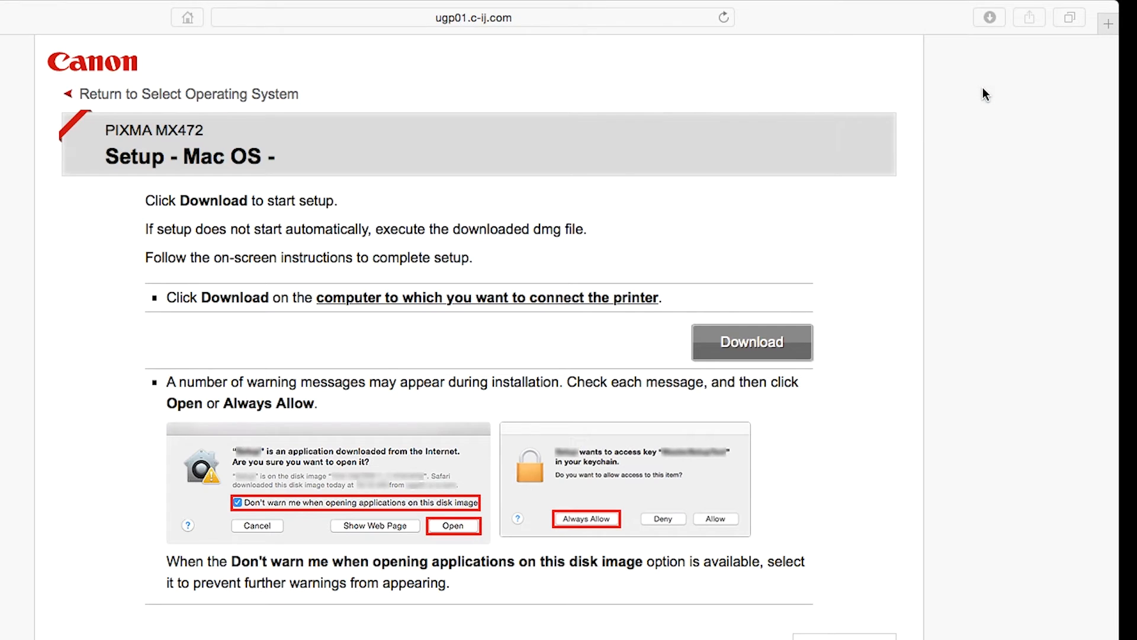
left_click(751, 342)
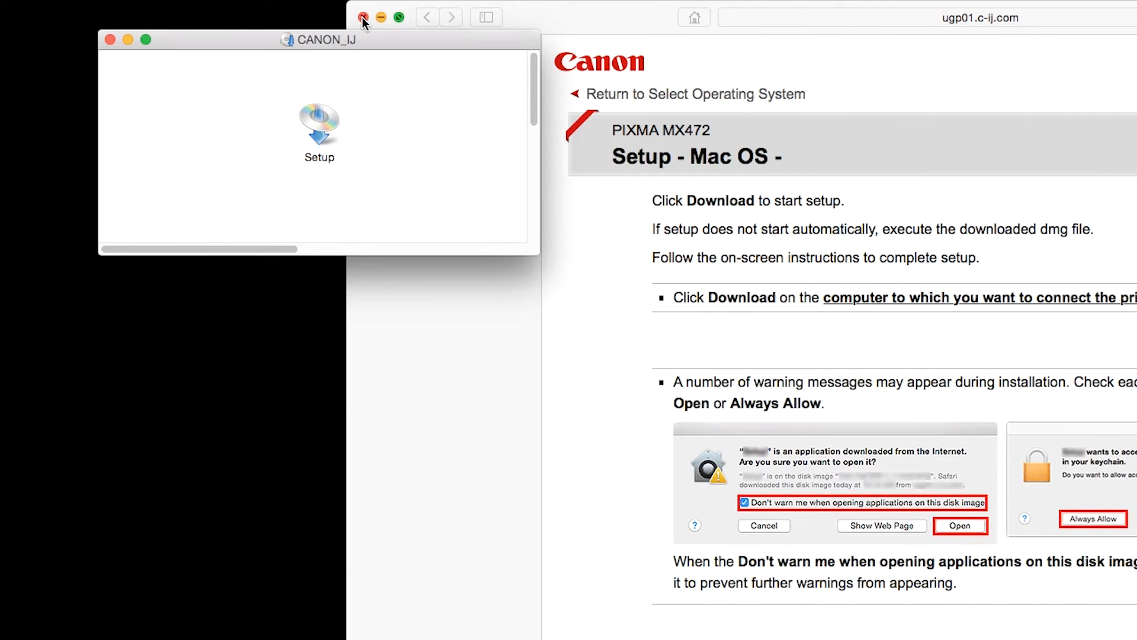
left_click(363, 18)
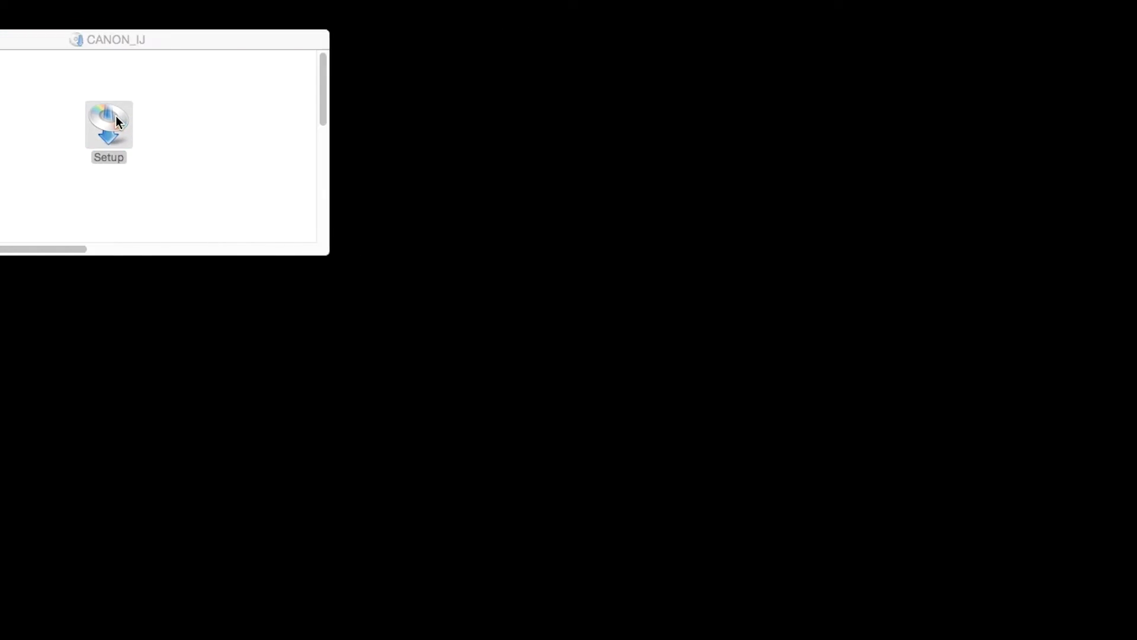
Launch the Setup app from the disk image and confirm opening it
double_click(108, 123)
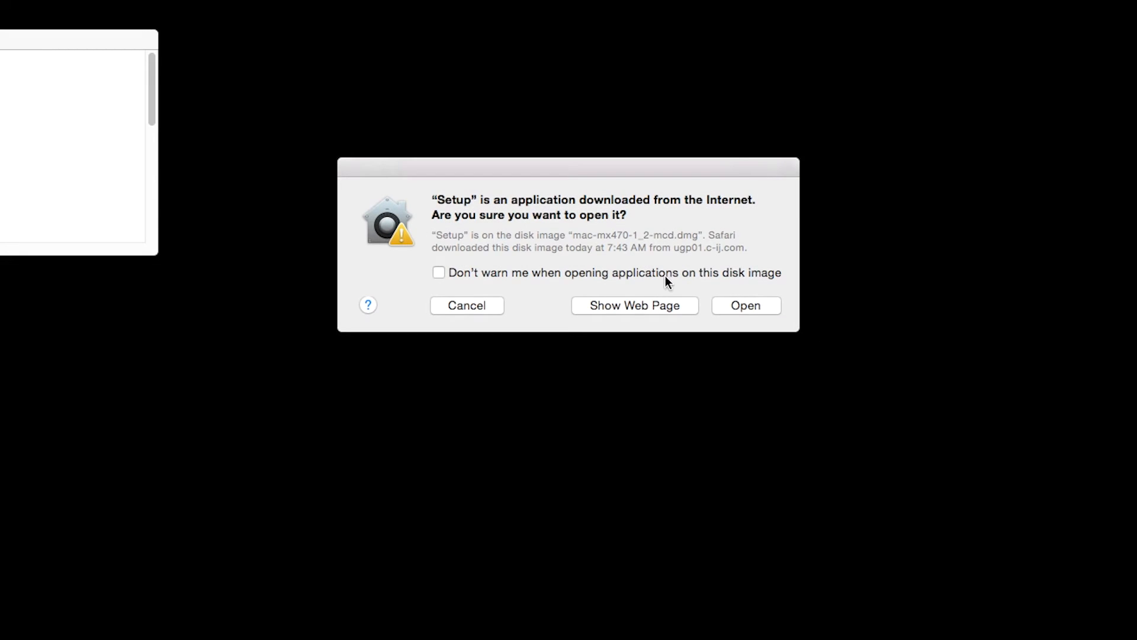
left_click(745, 306)
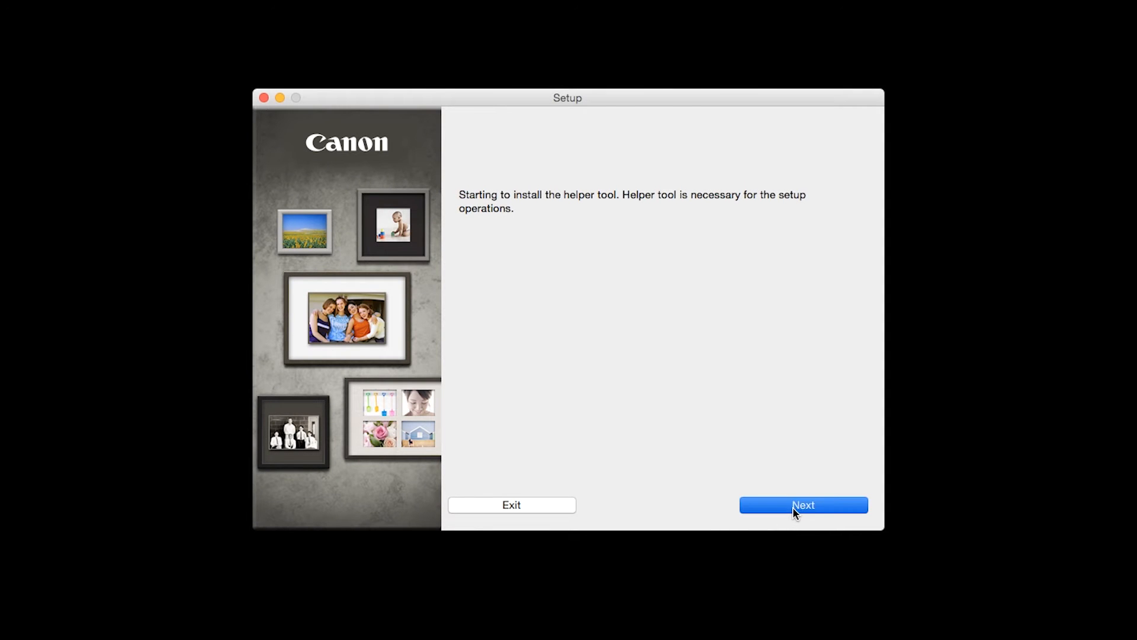
Authorize and install the helper tool with the admin password, then continue the MX470 series setup
left_click(803, 505)
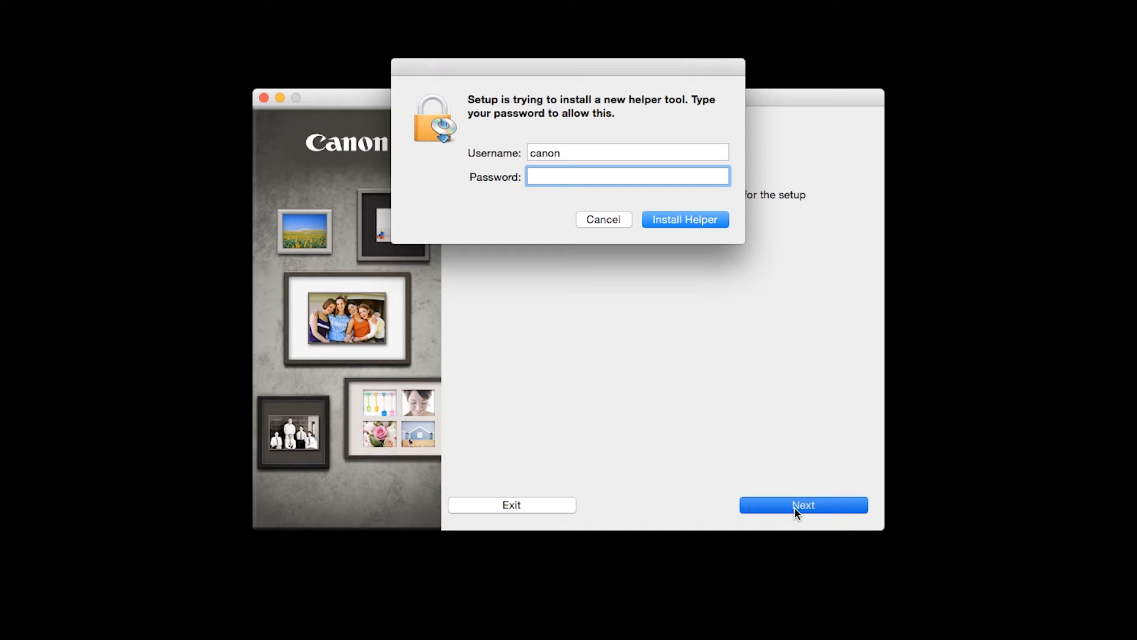
left_click(628, 177)
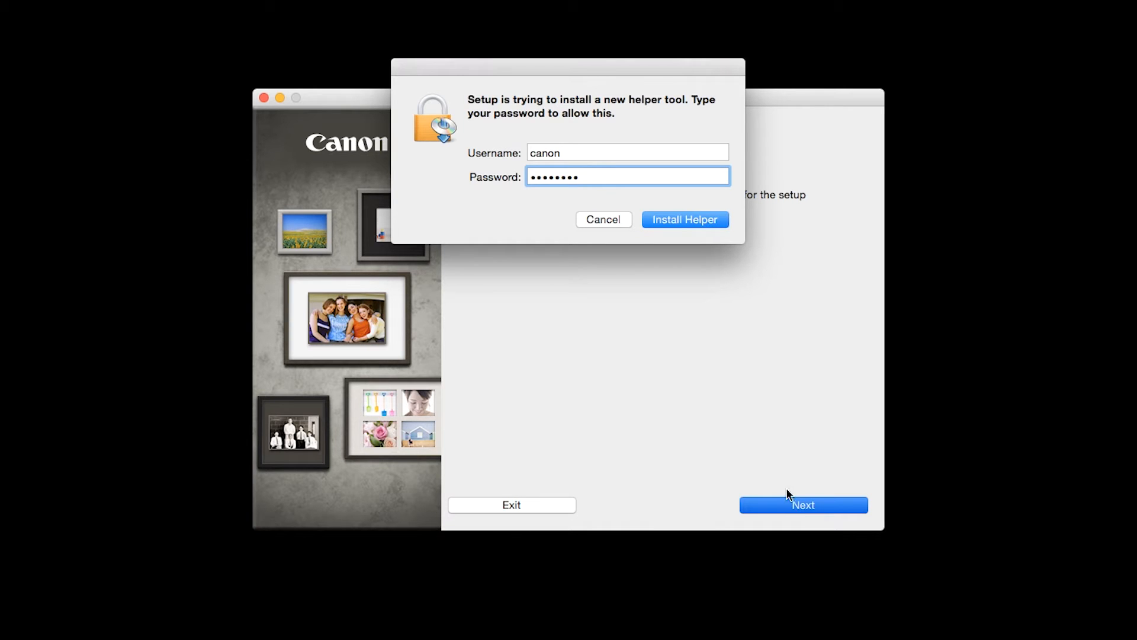
left_click(684, 219)
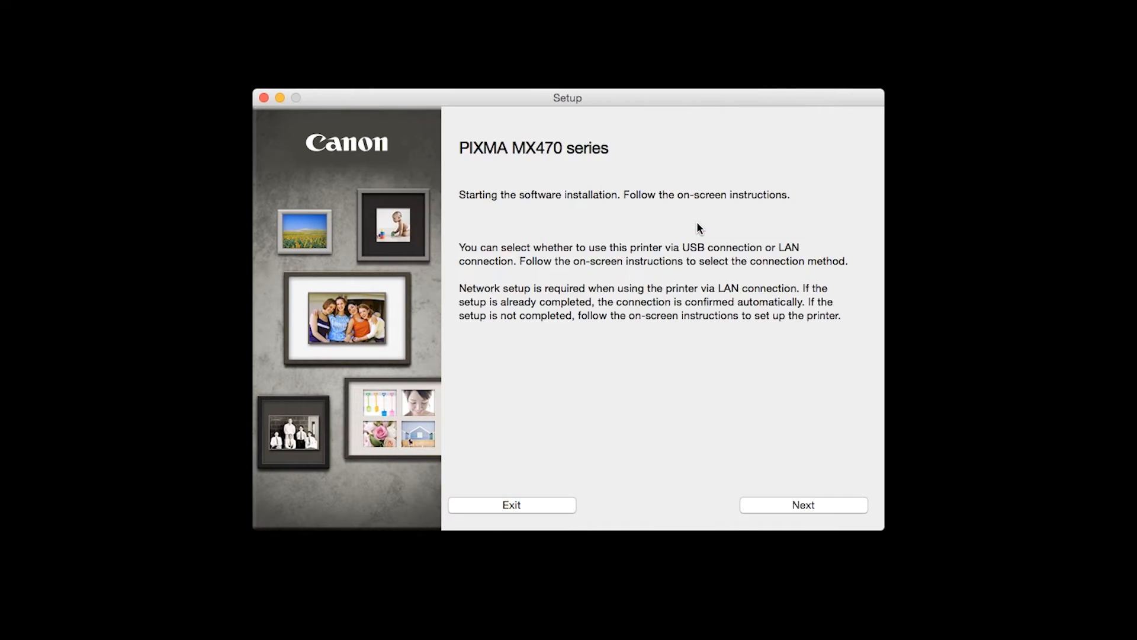
mouse_move(810, 557)
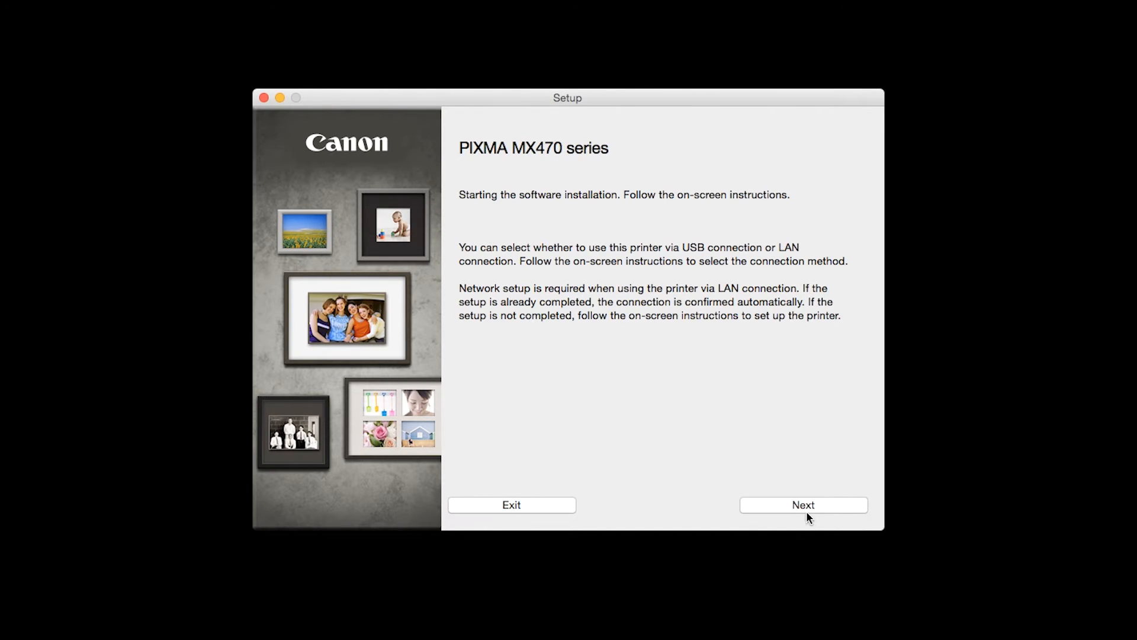
left_click(803, 505)
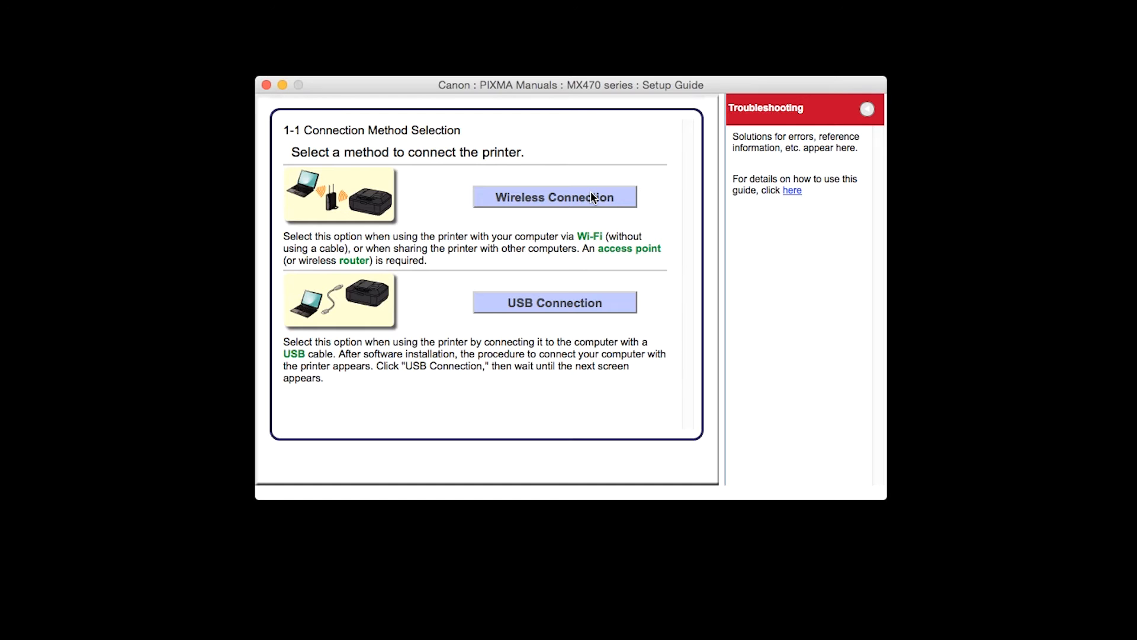
Choose Wireless Connection and start connecting the printer to the network
left_click(554, 197)
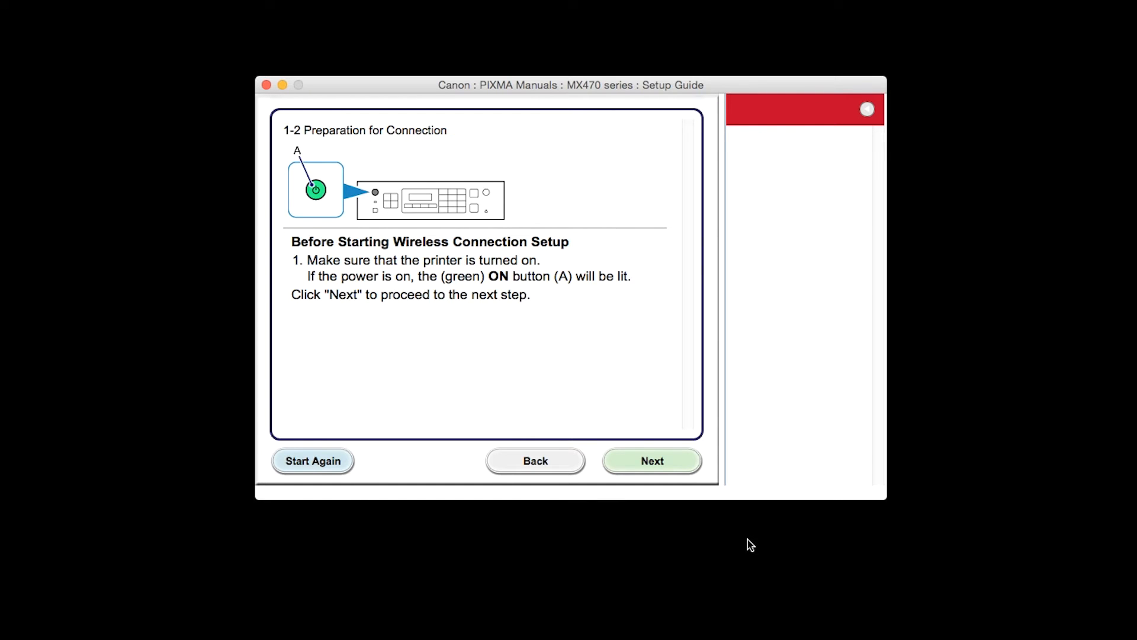
left_click(650, 461)
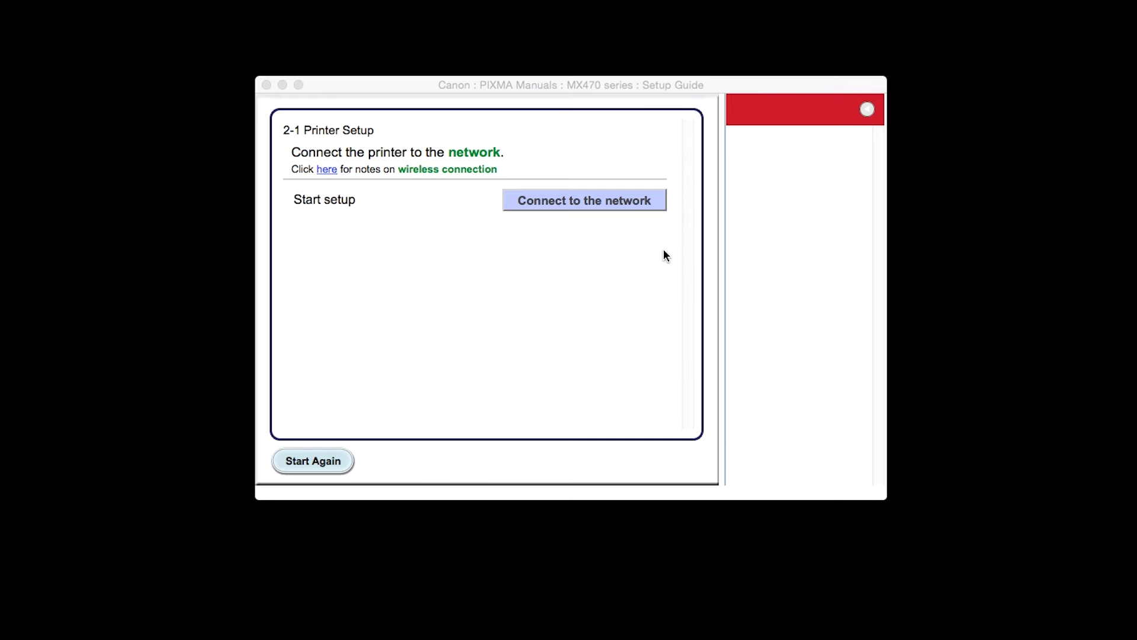
left_click(584, 201)
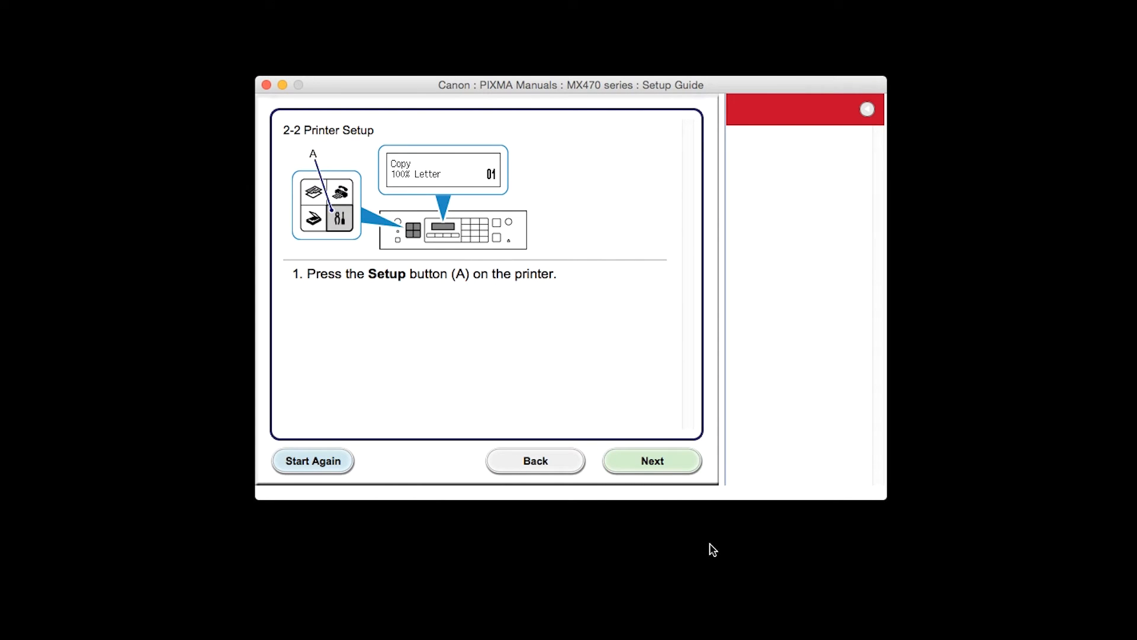
Continue through the printer-setup steps to 3-1 Setup Procedure Selection
left_click(652, 461)
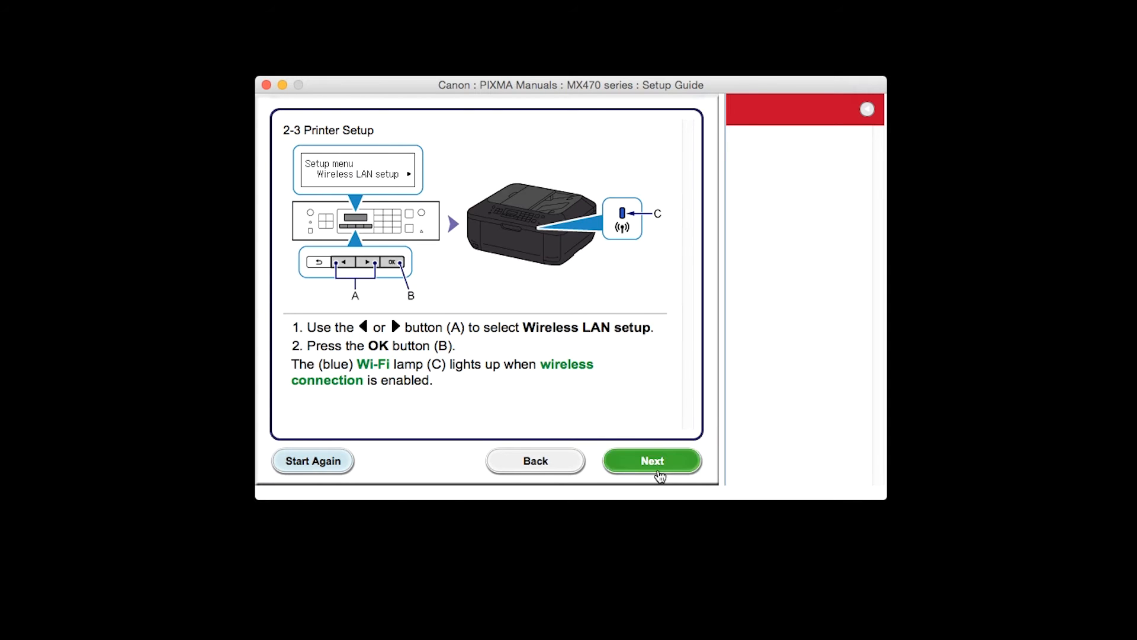
left_click(651, 461)
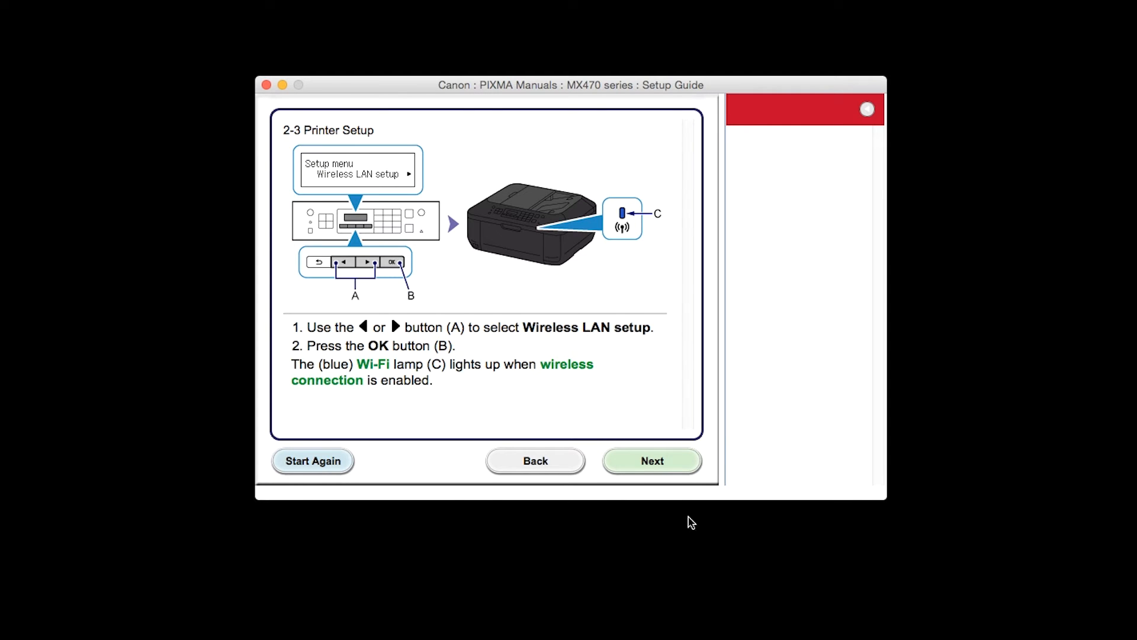
left_click(652, 461)
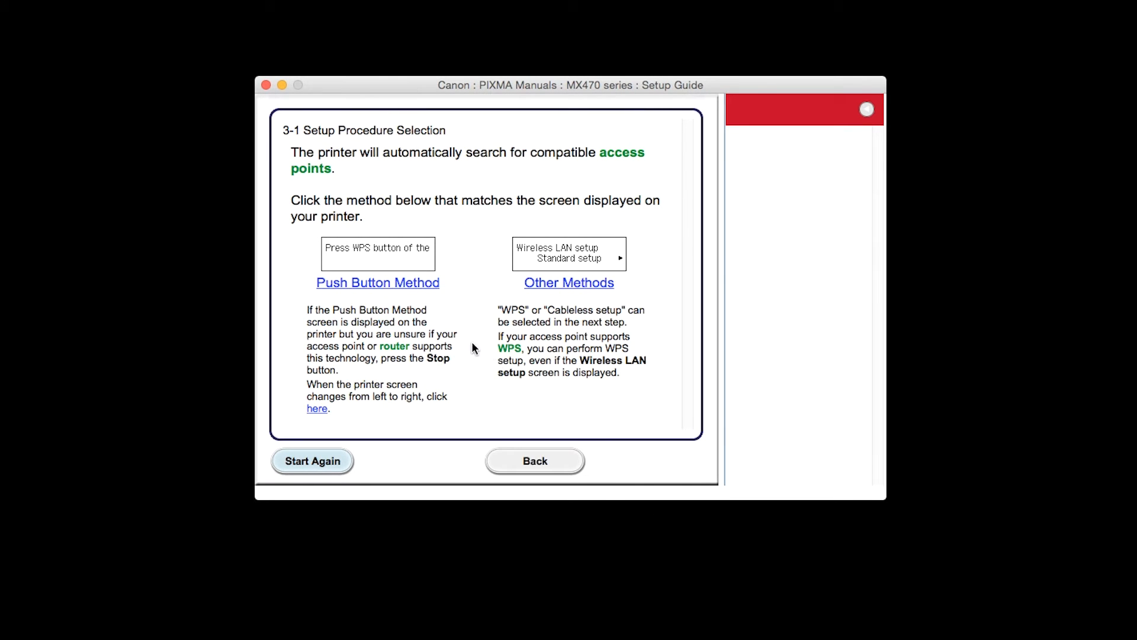
Complete the push-button WPS connection and confirm the printer joined the network
left_click(377, 282)
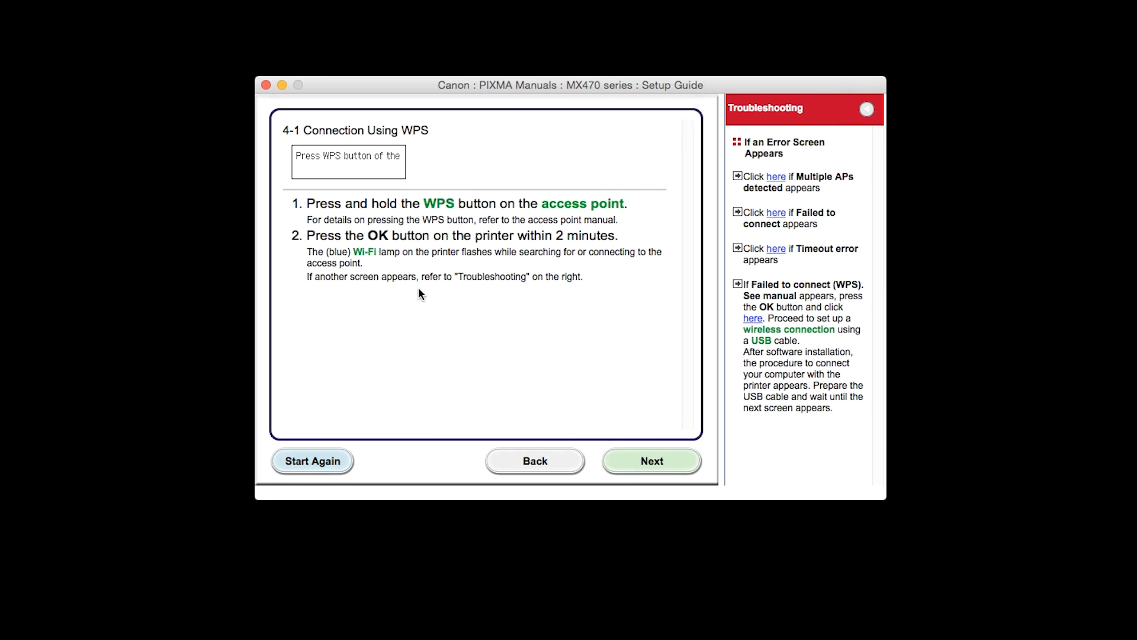
left_click(651, 461)
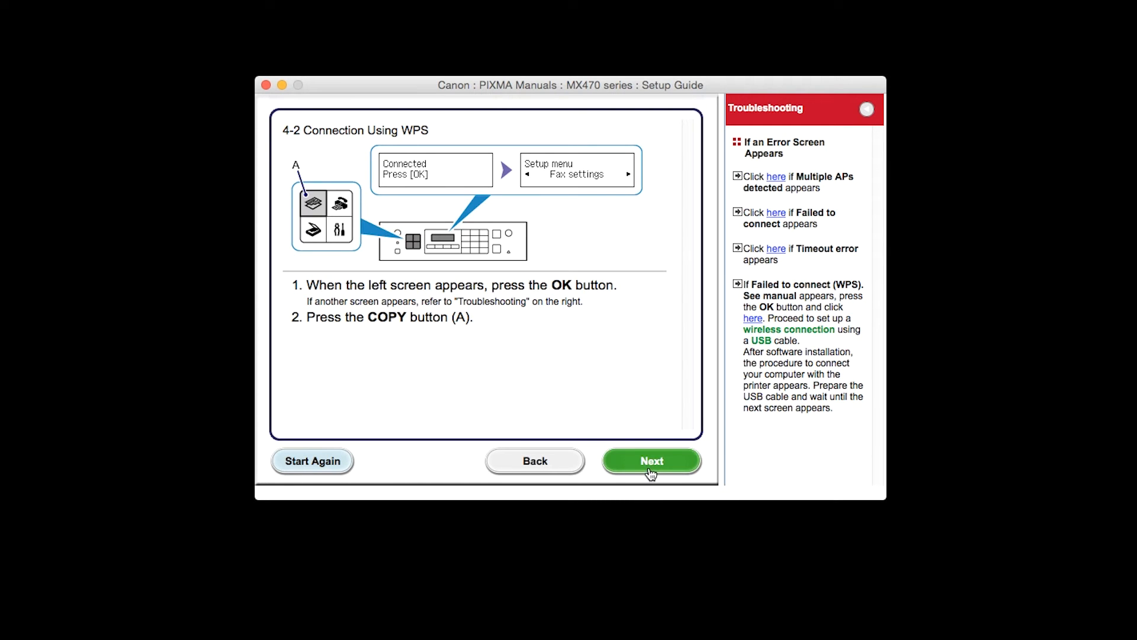
left_click(650, 461)
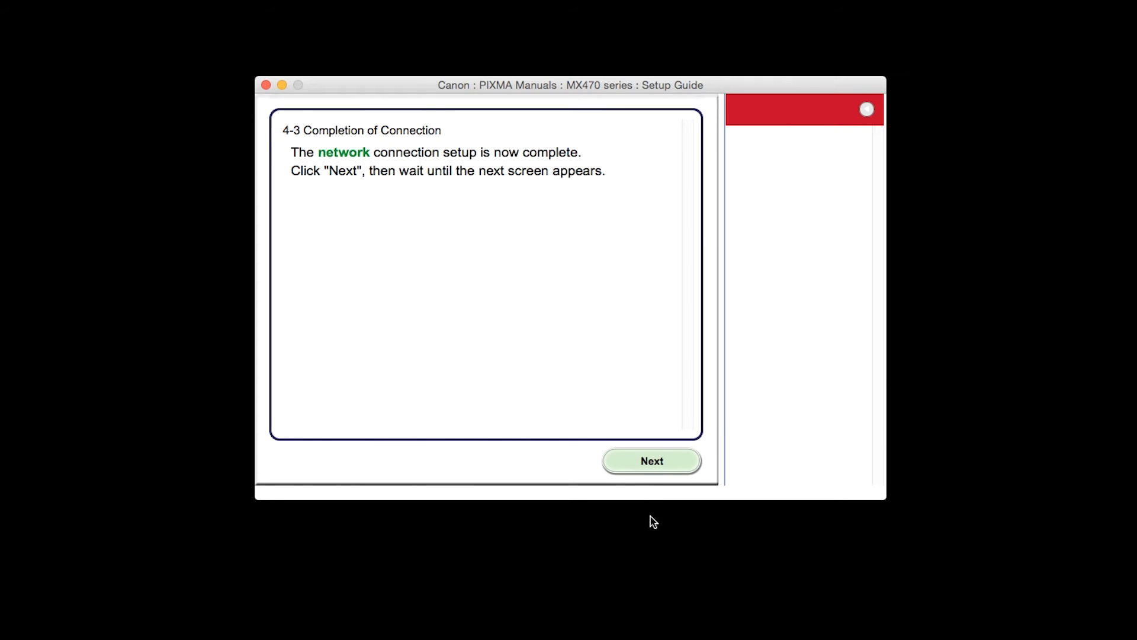
Set place of residence to USA, Canada, Latin America with United States as the country
left_click(651, 461)
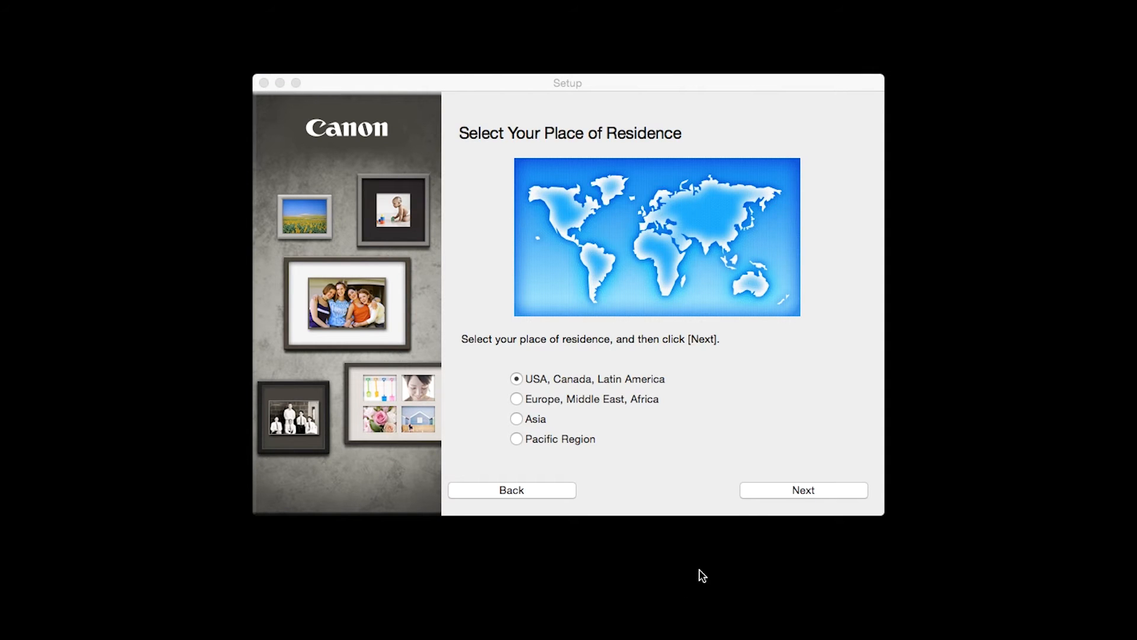
left_click(803, 489)
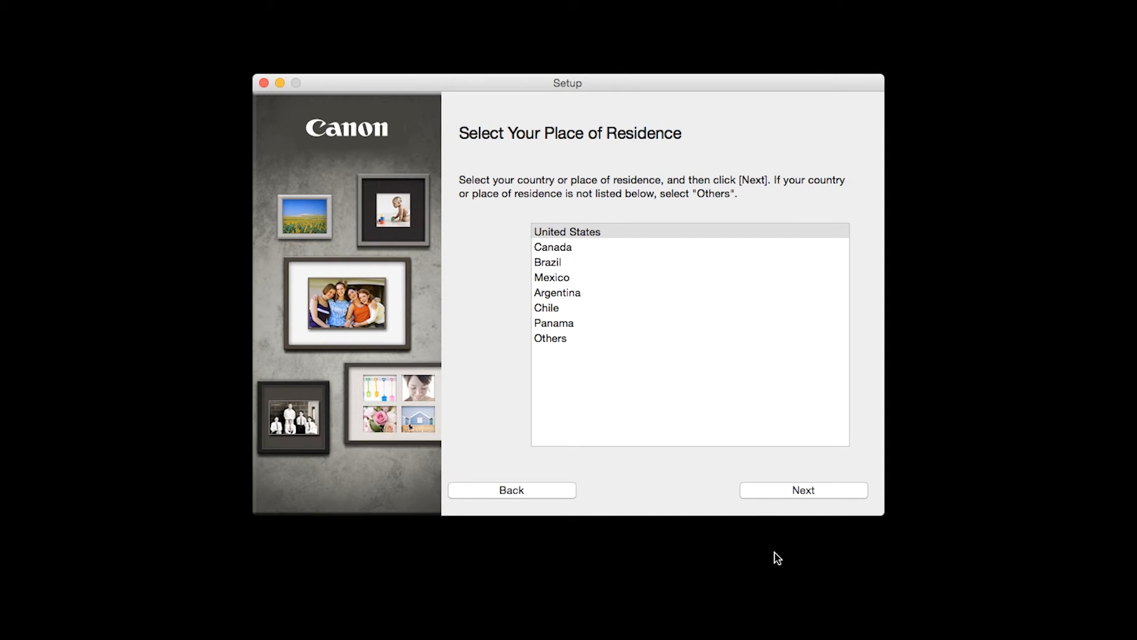
left_click(803, 489)
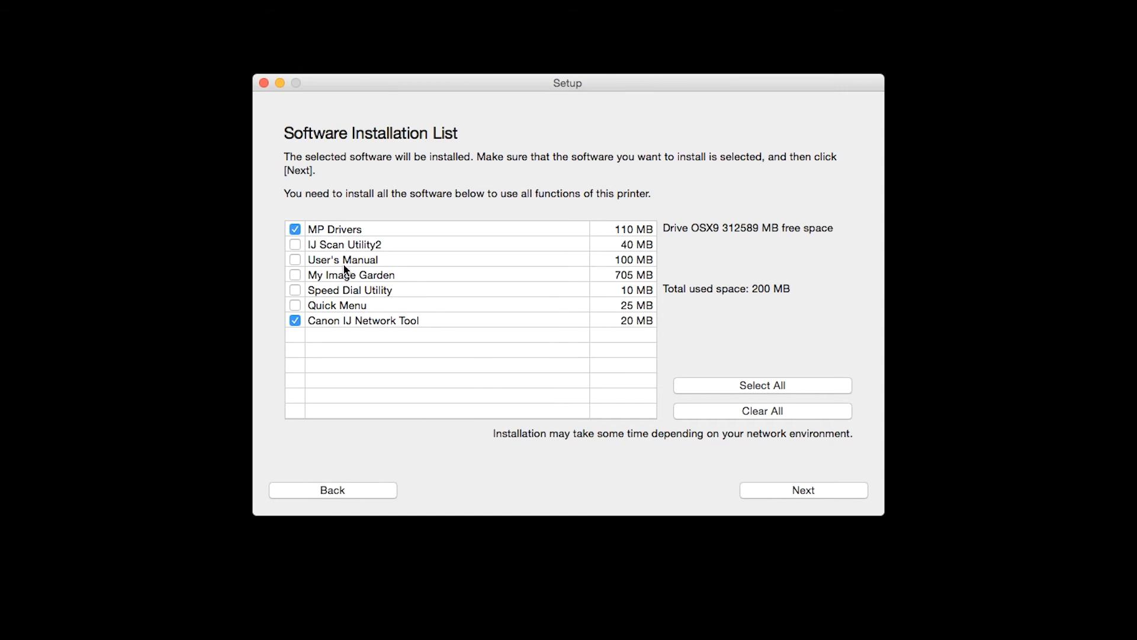
Select all seven software items including IJ Scan Utility2 (2076 MB) and proceed to the license
left_click(295, 244)
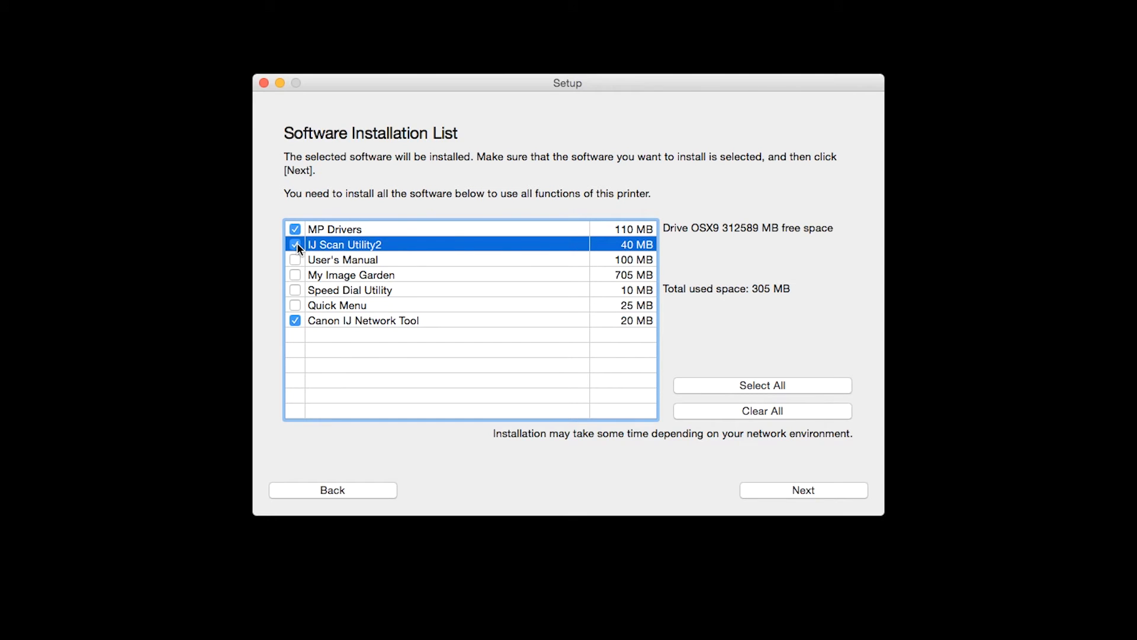
left_click(295, 244)
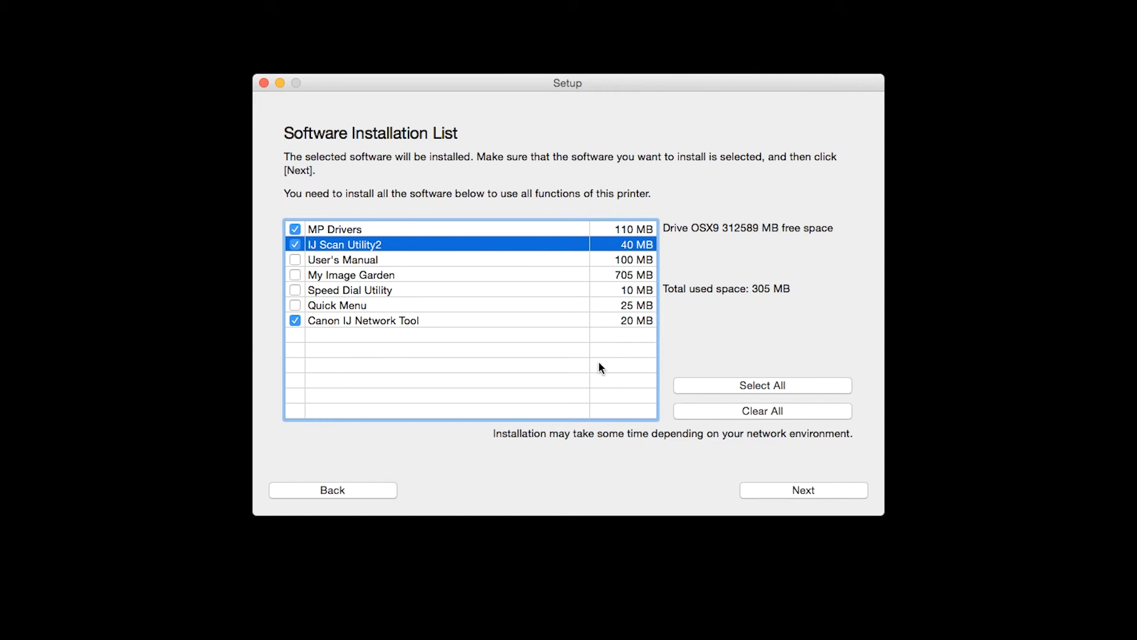
left_click(762, 385)
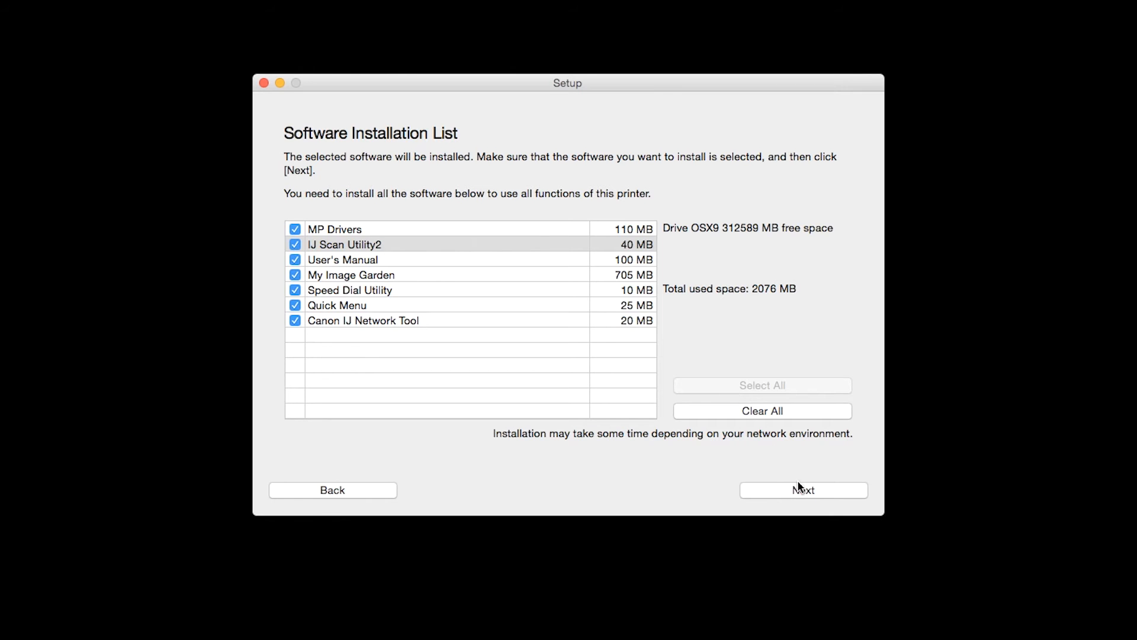
left_click(803, 490)
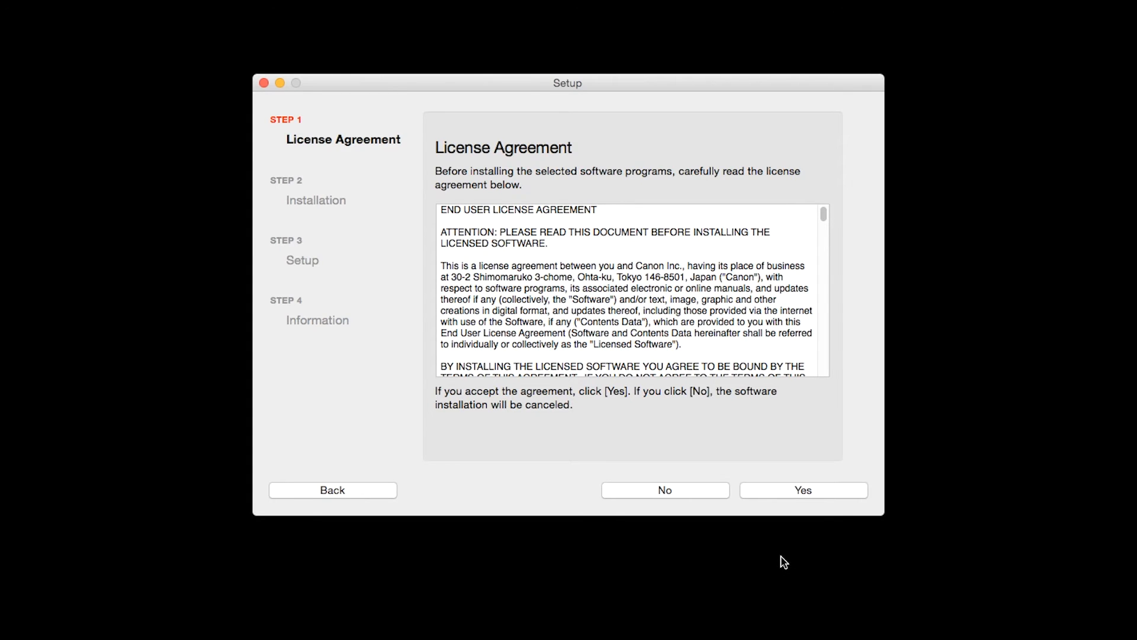
Accept the license agreement with Yes
left_click(802, 490)
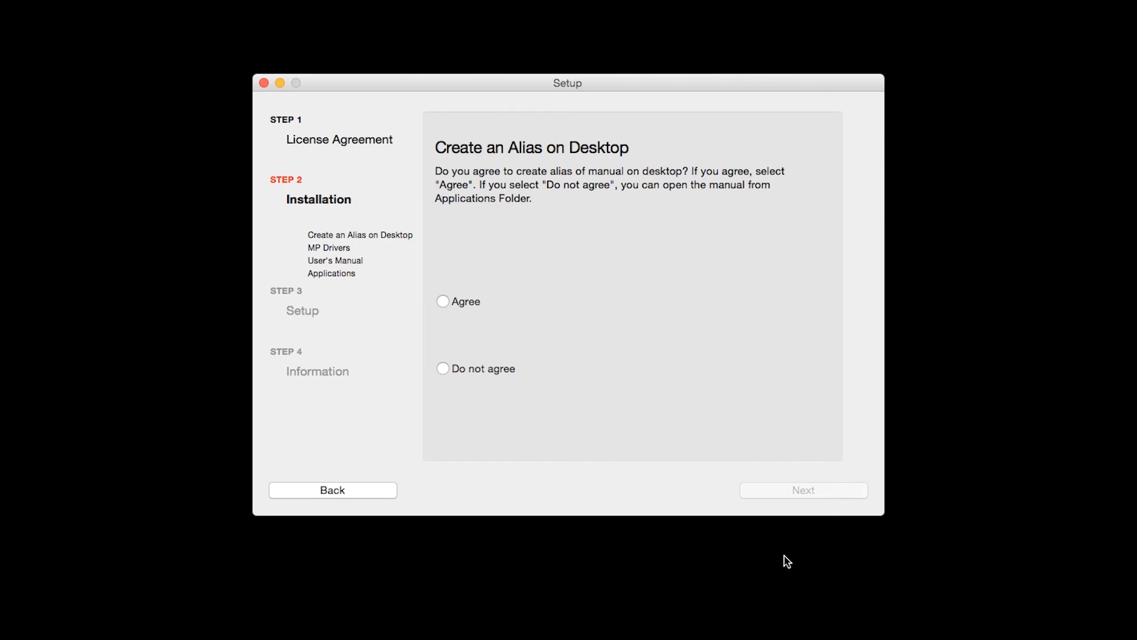
mouse_move(770, 548)
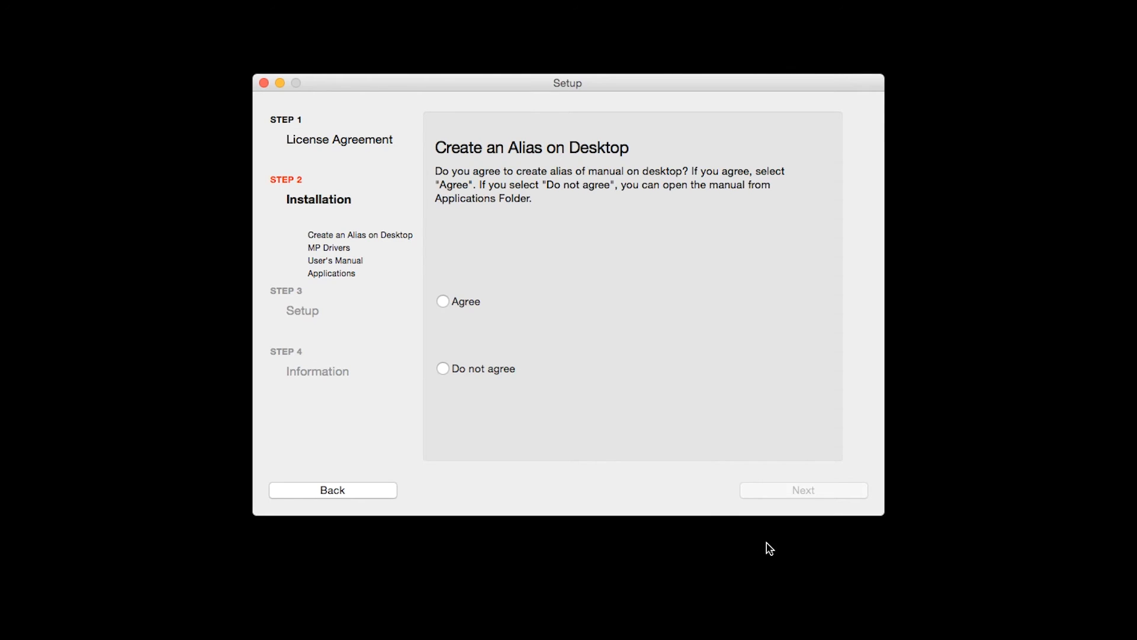
mouse_move(446, 308)
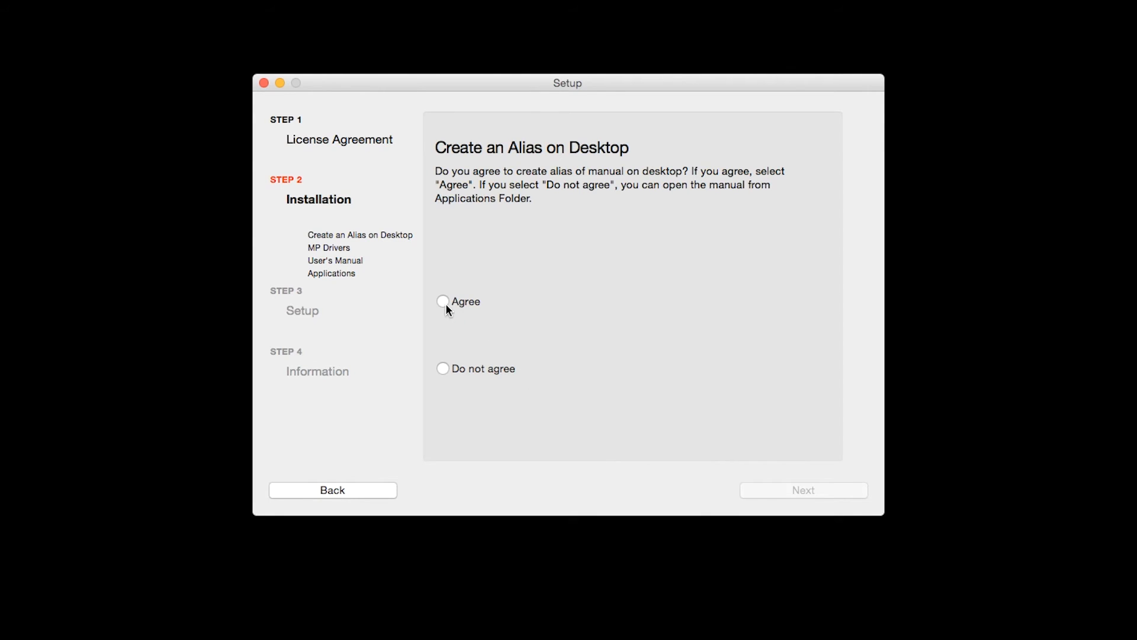
Agree to a desktop alias of the manual and let the software installation run
left_click(443, 301)
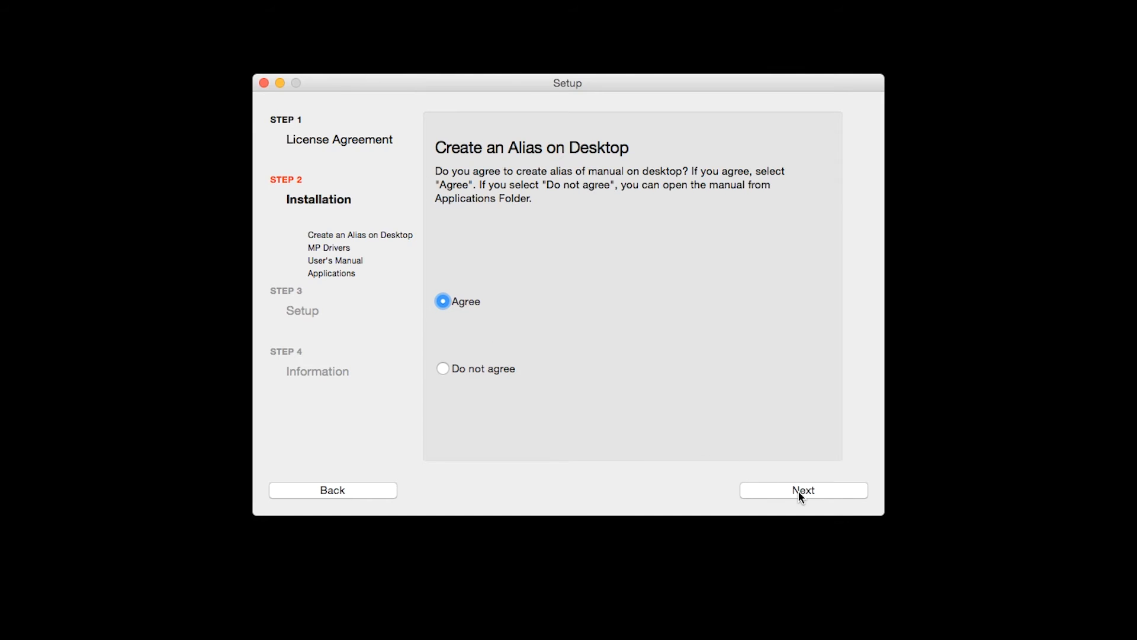
left_click(803, 489)
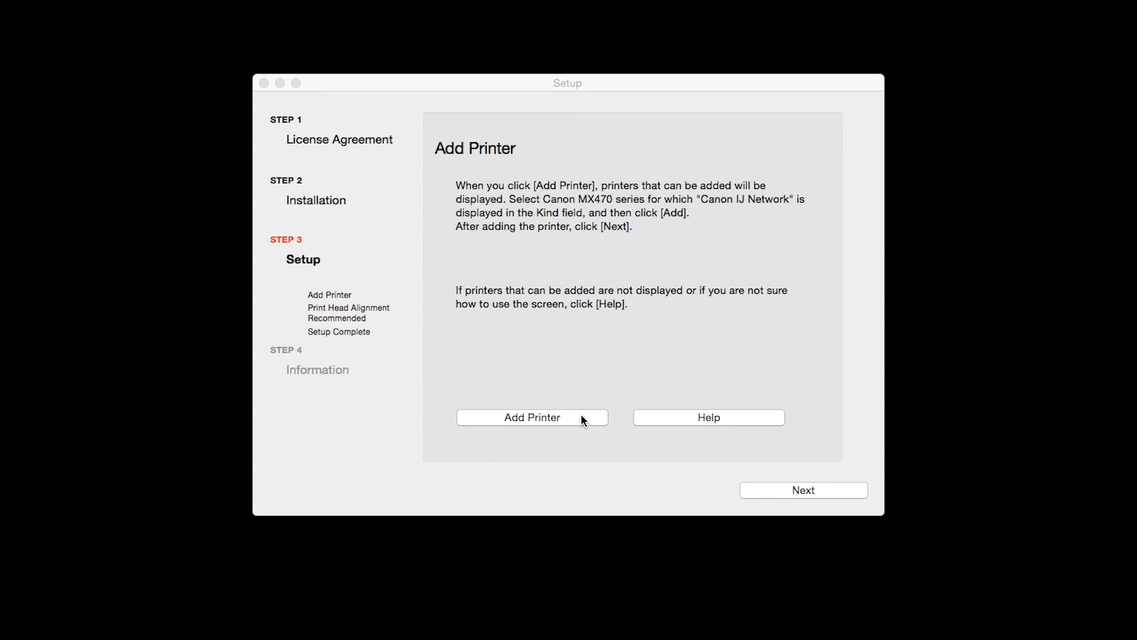
Add the Canon MX470 series printer of kind Canon IJ Network and continue past Add Printer
left_click(532, 417)
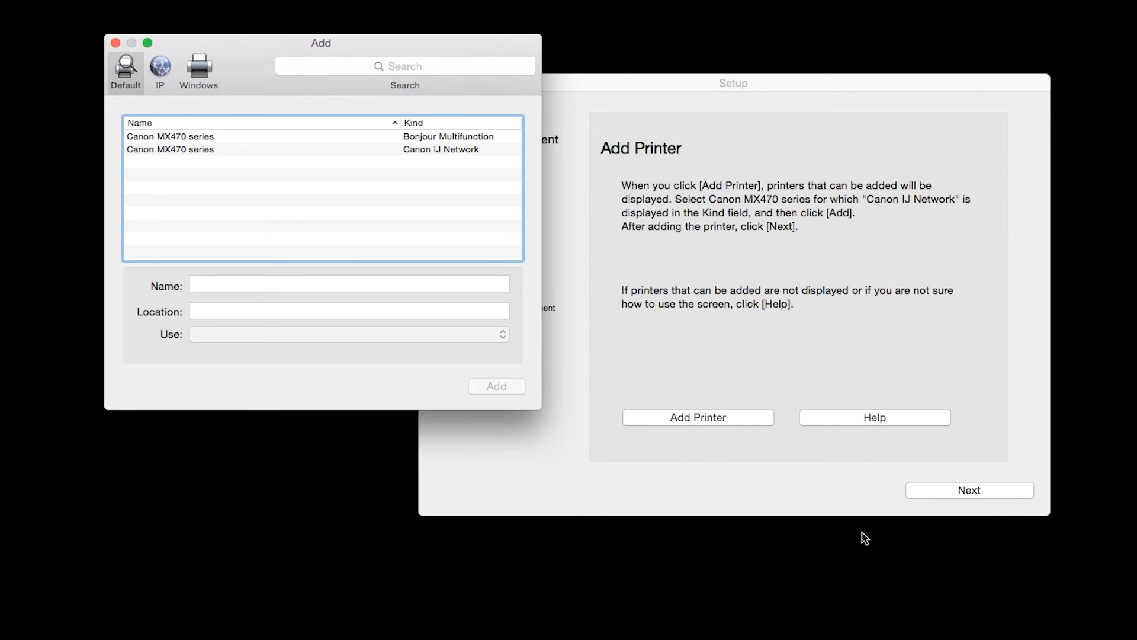
mouse_move(493, 198)
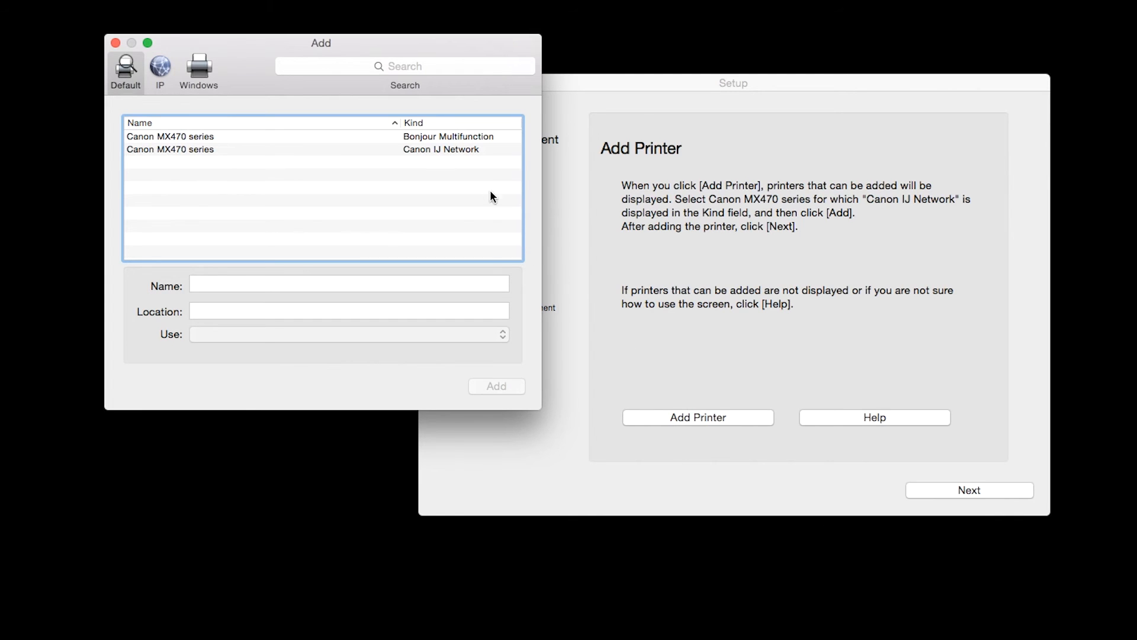
left_click(169, 149)
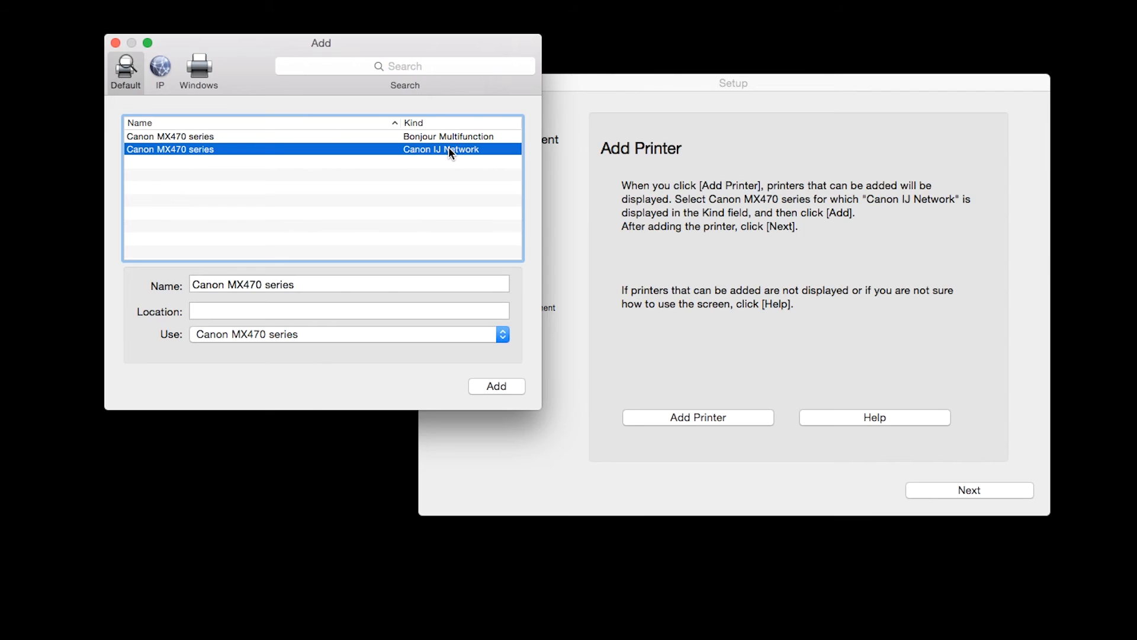
mouse_move(437, 174)
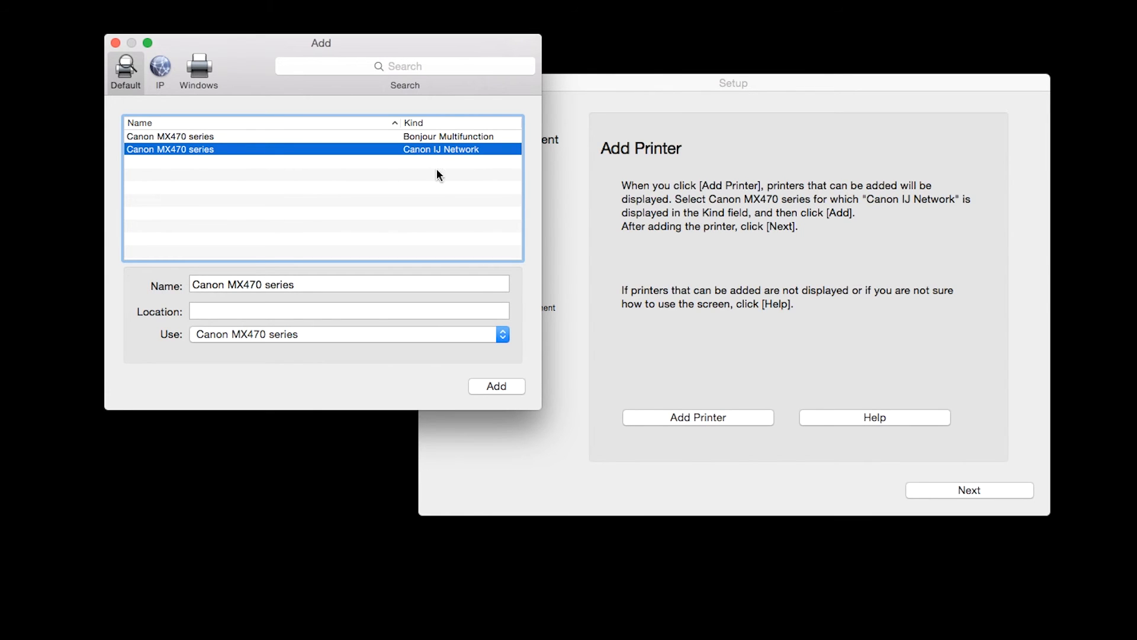
left_click(496, 386)
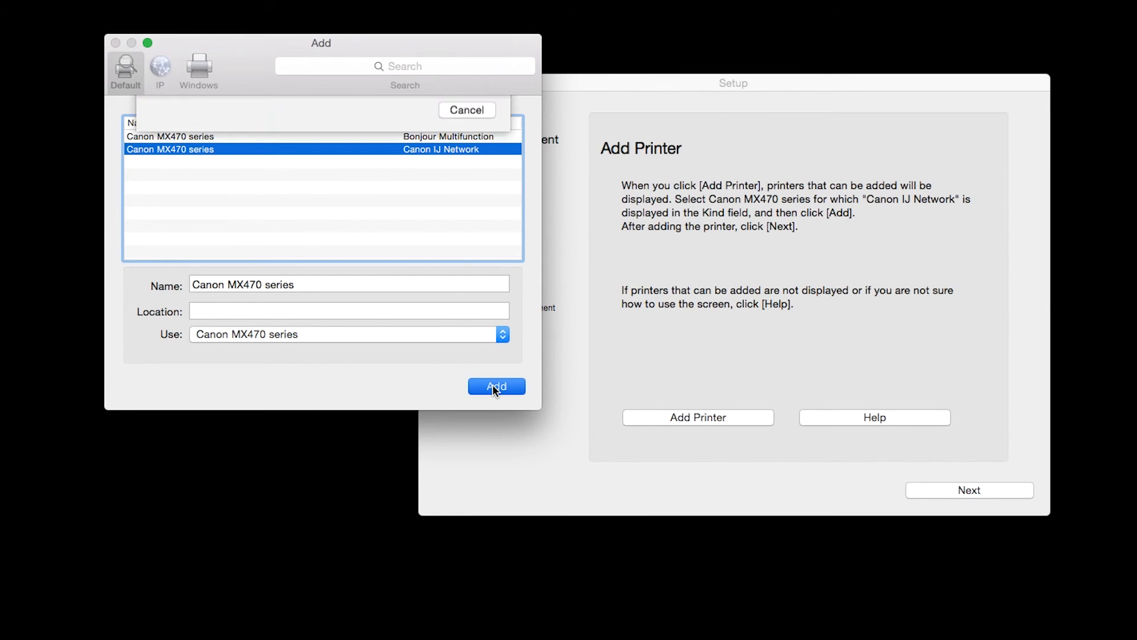
left_click(497, 386)
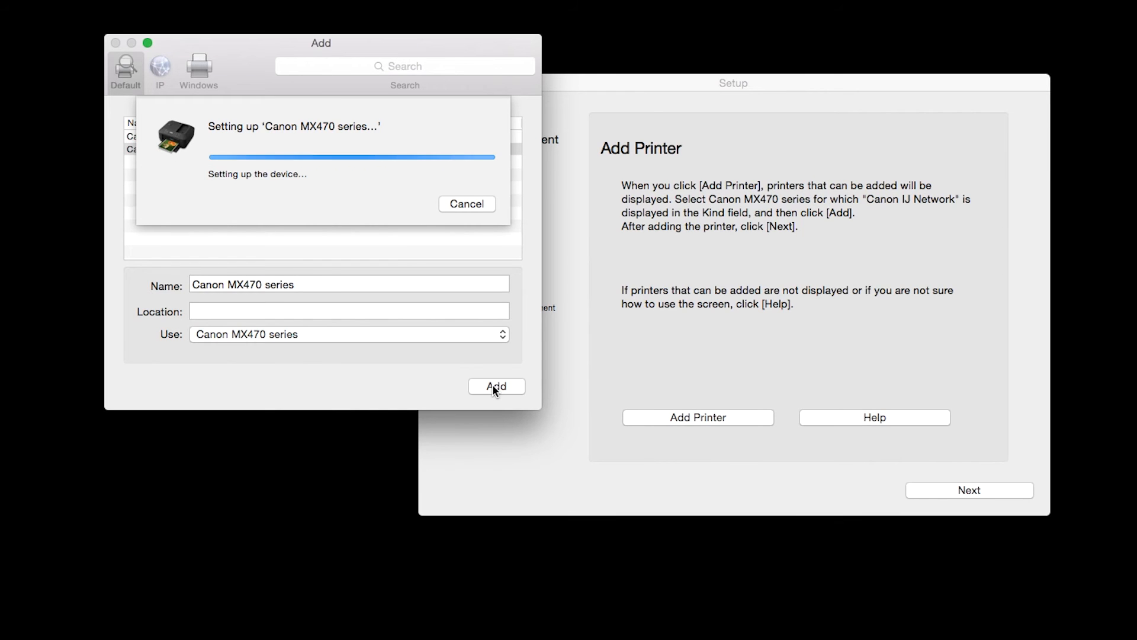
left_click(497, 386)
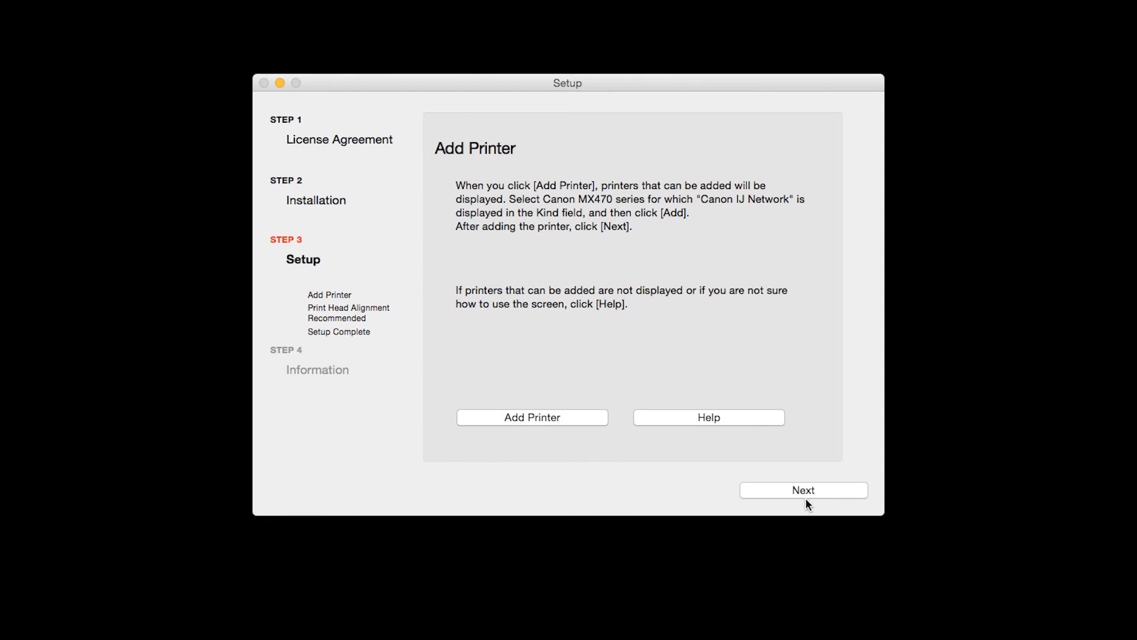
left_click(803, 489)
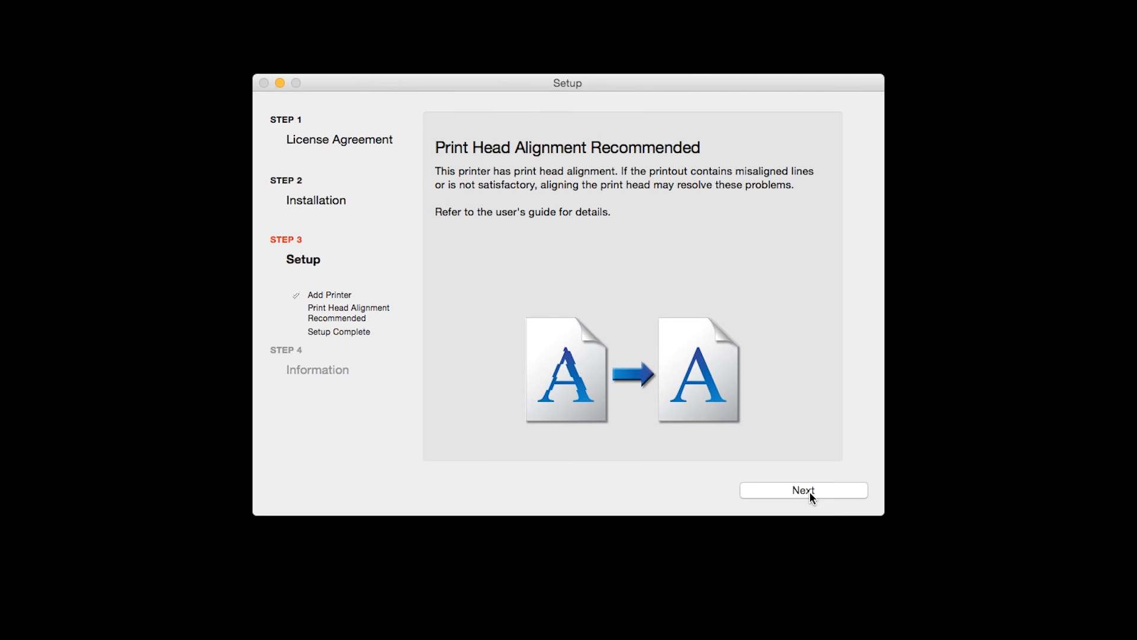
mouse_move(809, 543)
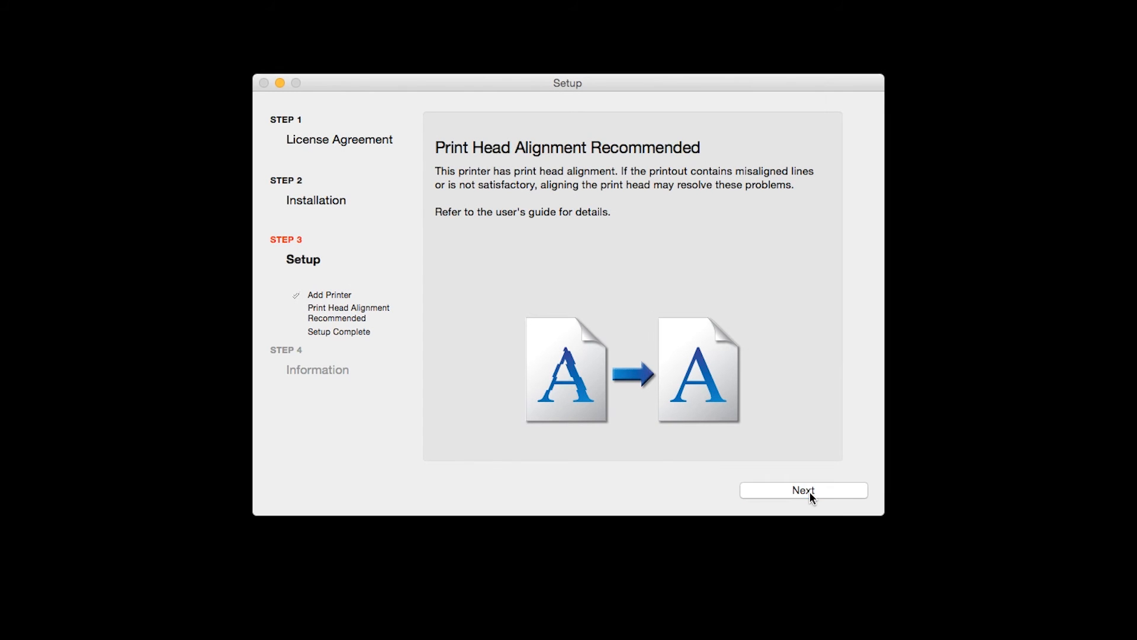
Pass the Print Head Alignment notice and the Setup Complete screen to reach User Registration
left_click(803, 490)
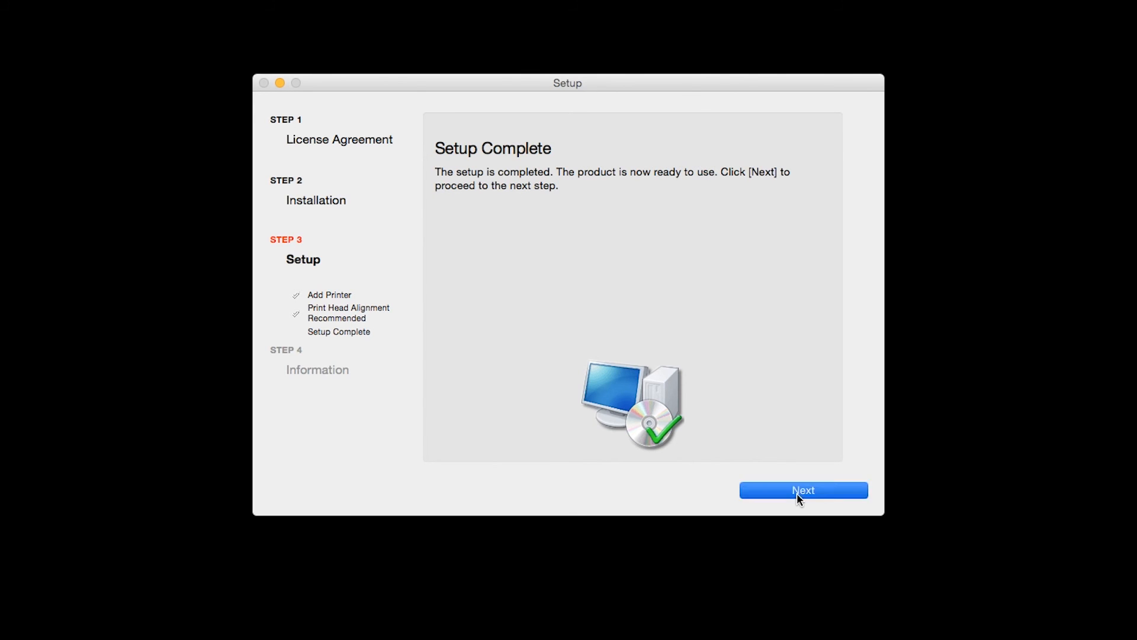
left_click(803, 489)
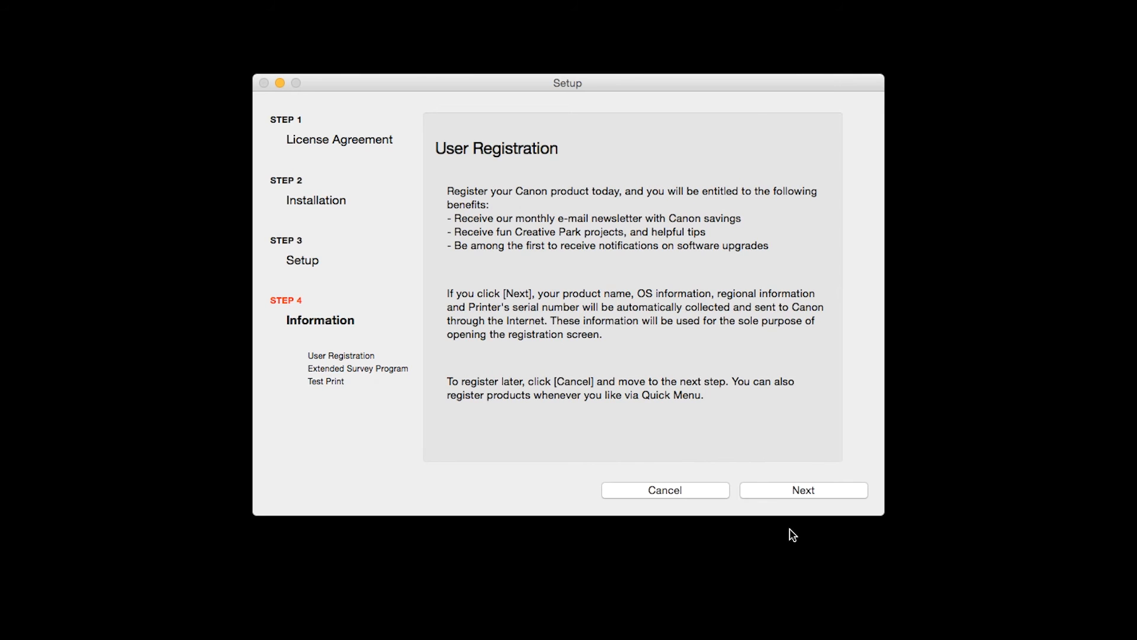
Continue past User Registration and answer the Extended Survey Program to reach Test Print
left_click(803, 489)
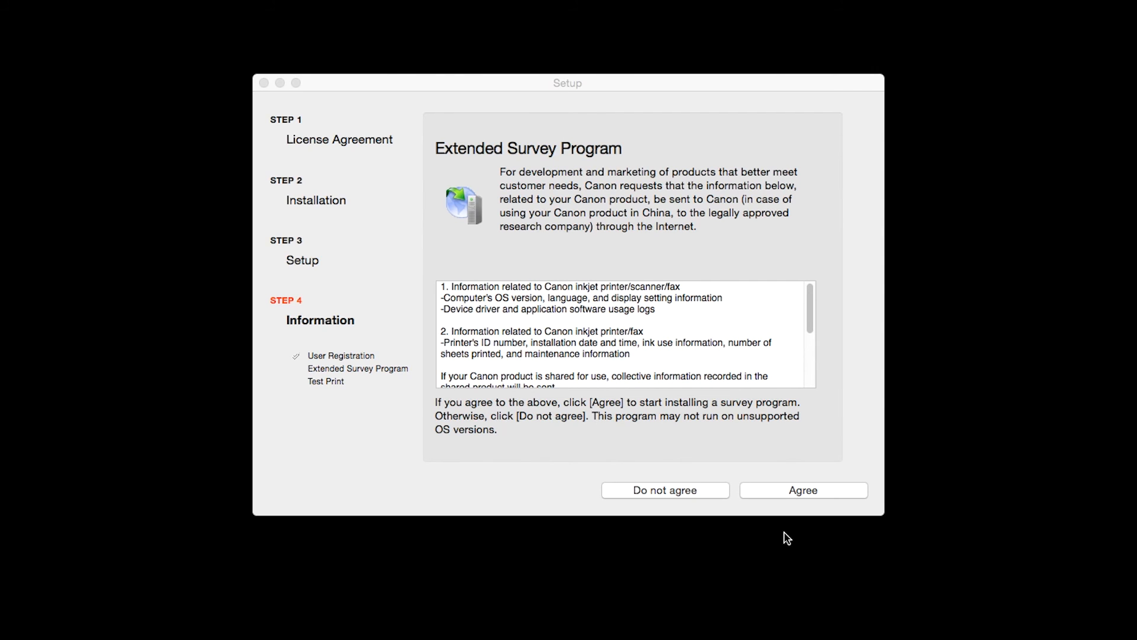
left_click(803, 490)
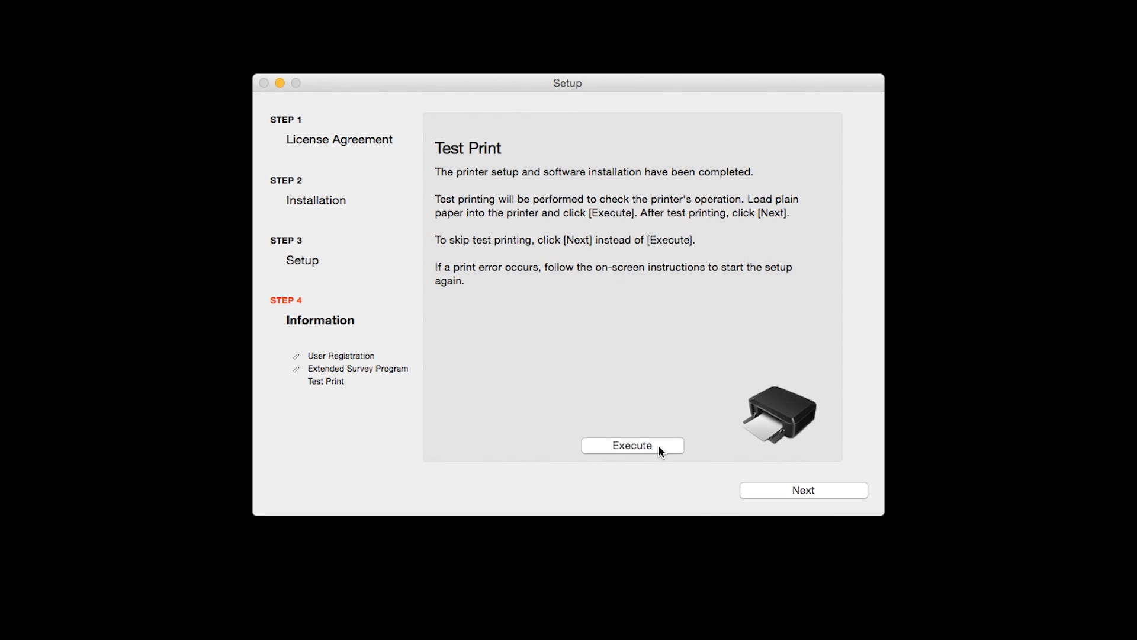
mouse_move(702, 565)
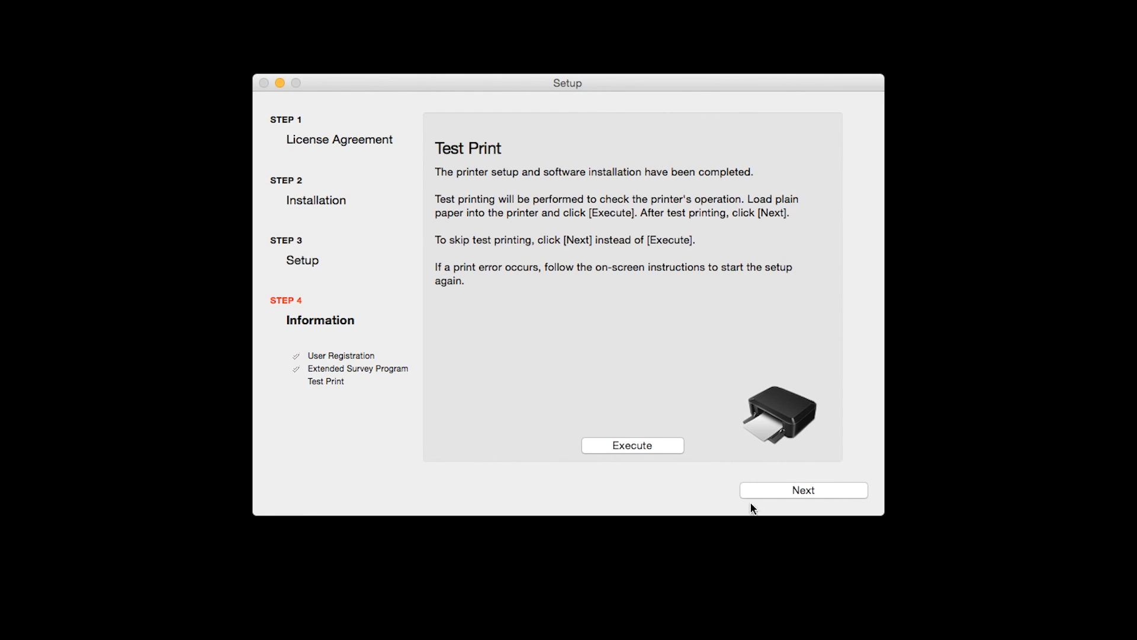
Skip the test print so the installer reports successful completion
left_click(803, 490)
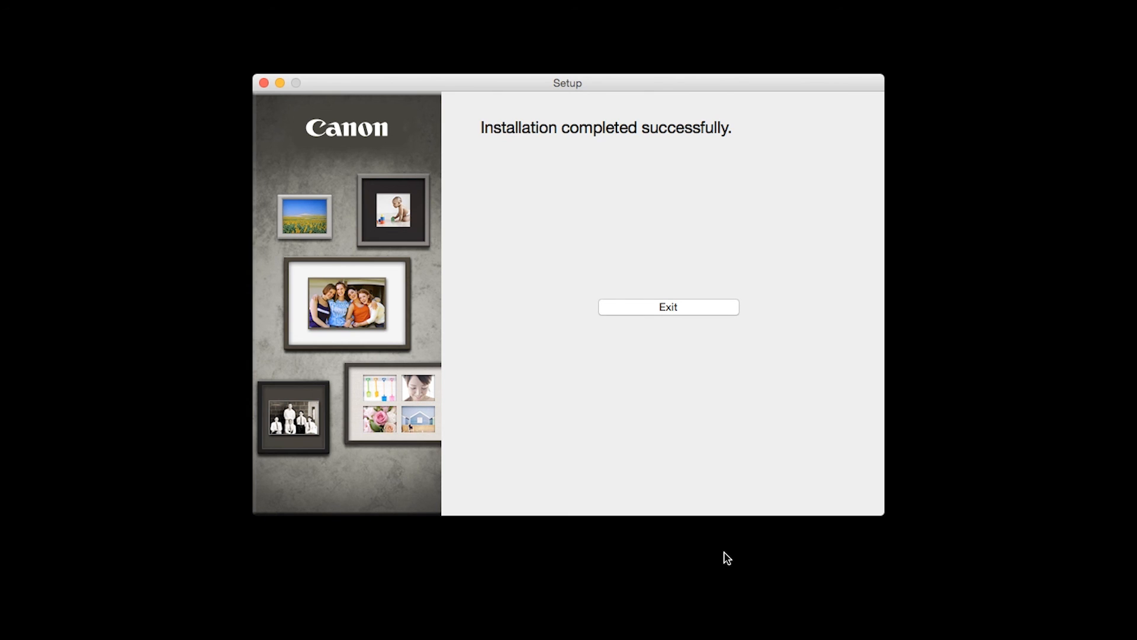
mouse_move(686, 308)
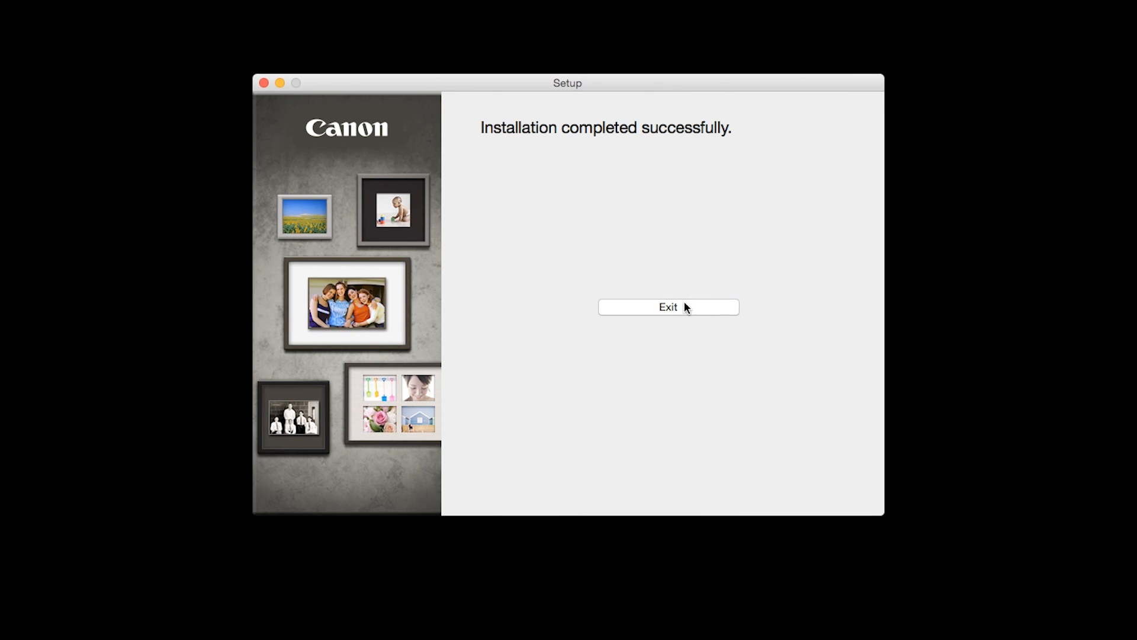